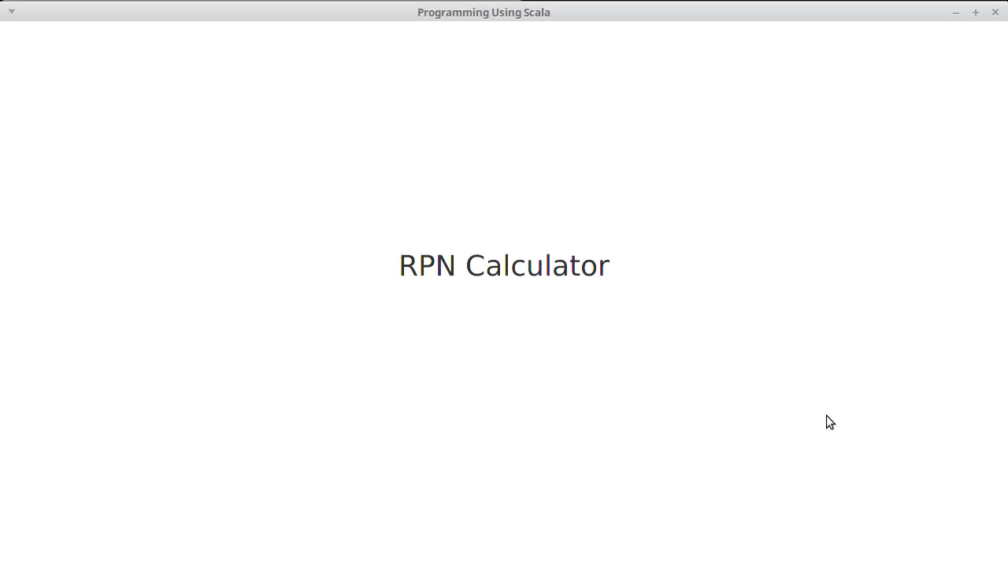
mouse_move(838, 126)
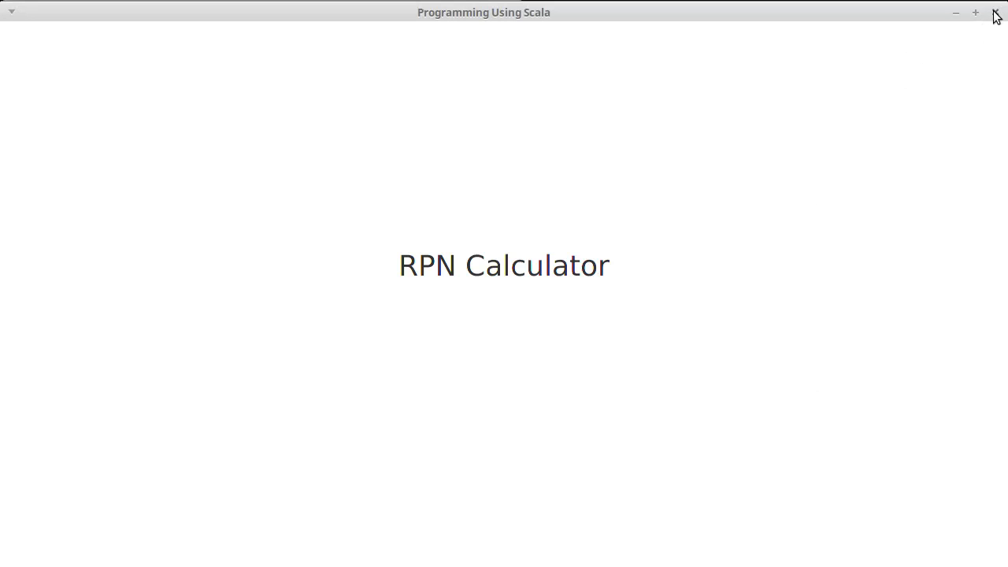
Step: Close the 'Programming Using Scala' RPN Calculator slide to reveal ArrayStack.scala in Eclipse
click(993, 13)
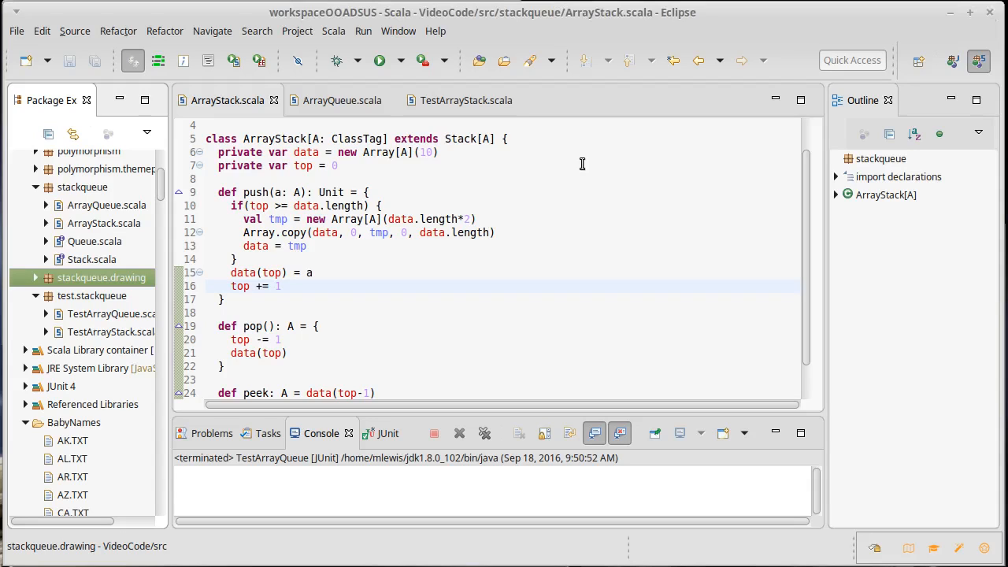
Step: Create package stackqueue.utility from the stackqueue package's New > Package menu
right_click(82, 187)
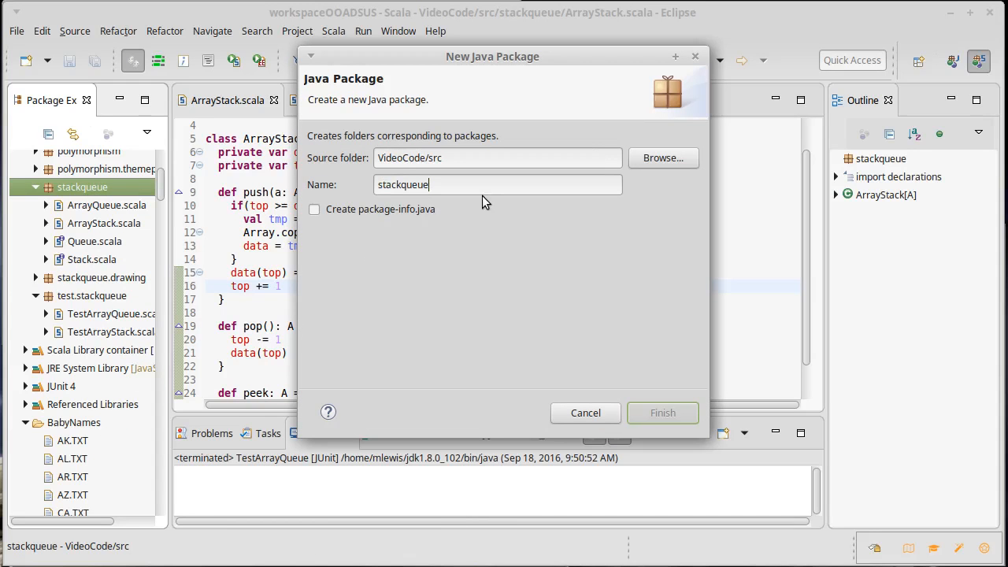
text(.util)
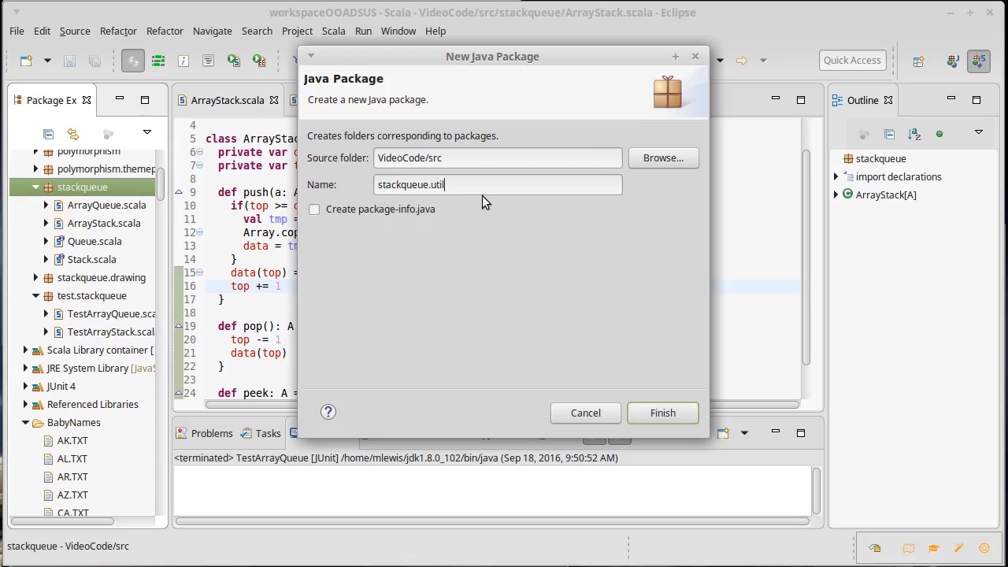
text(il)
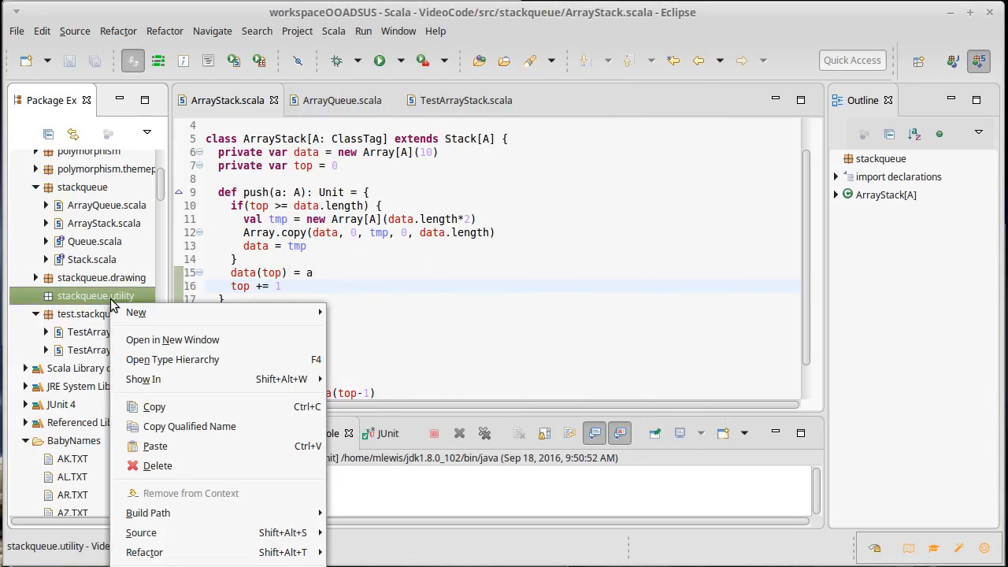
mouse_move(135, 312)
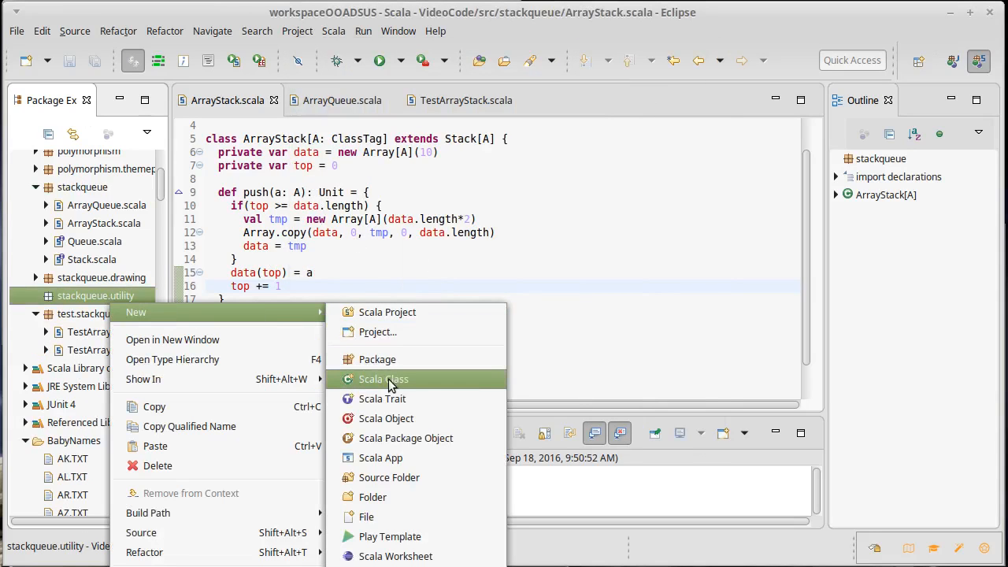
Step: Create the Scala object RPNCalc in stackqueue.utility and open RPNCalc.scala
click(385, 379)
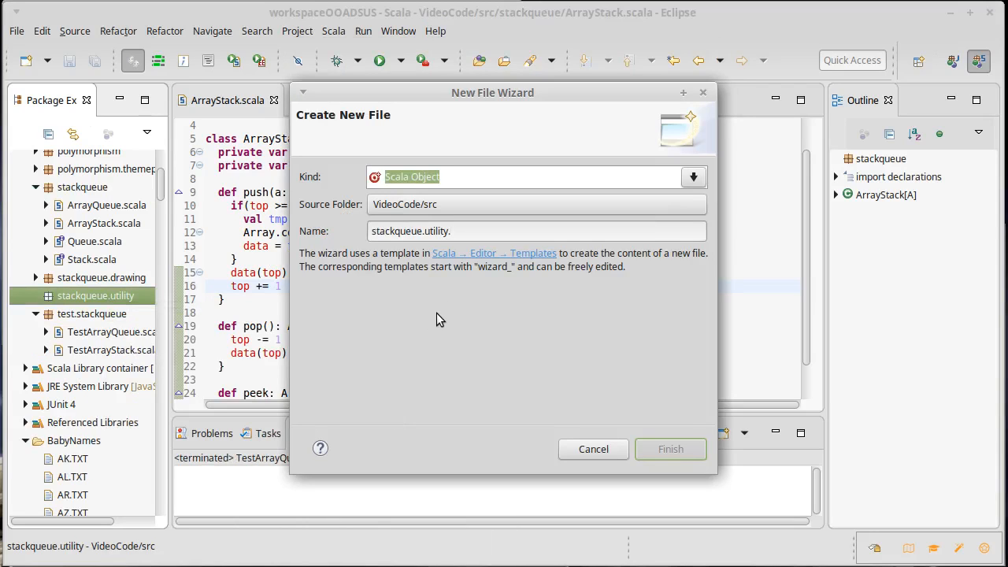
text(RPNC)
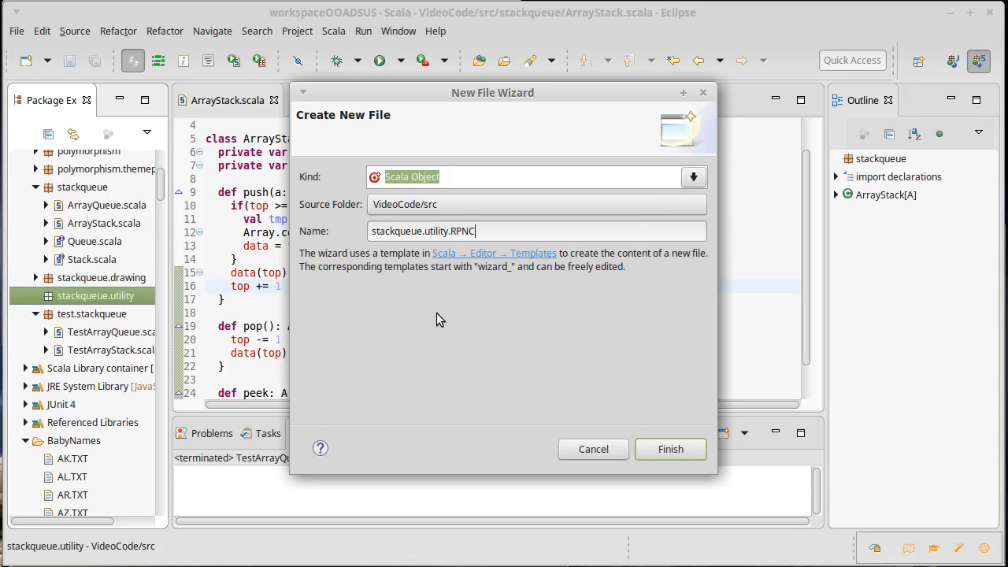
text(alc)
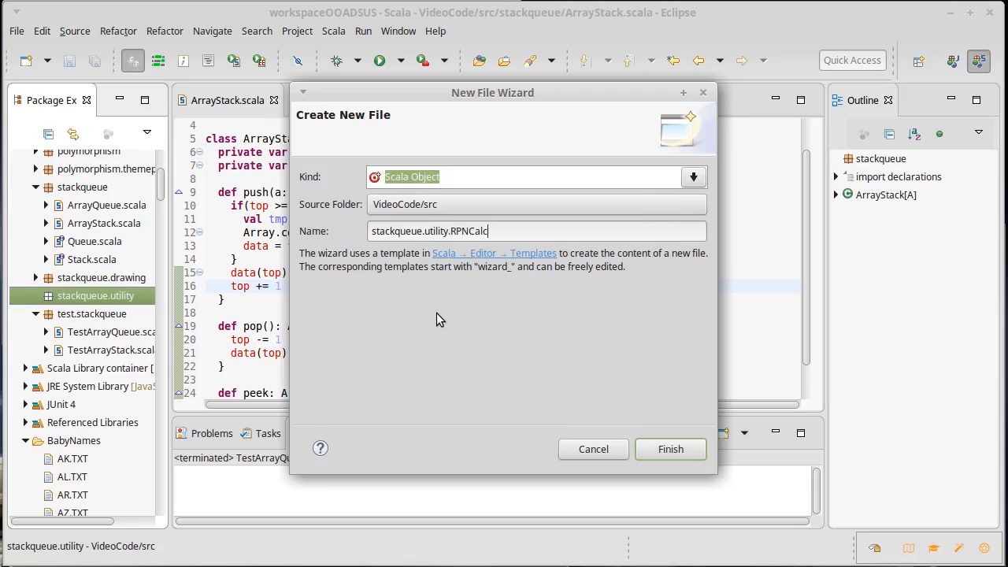
click(670, 449)
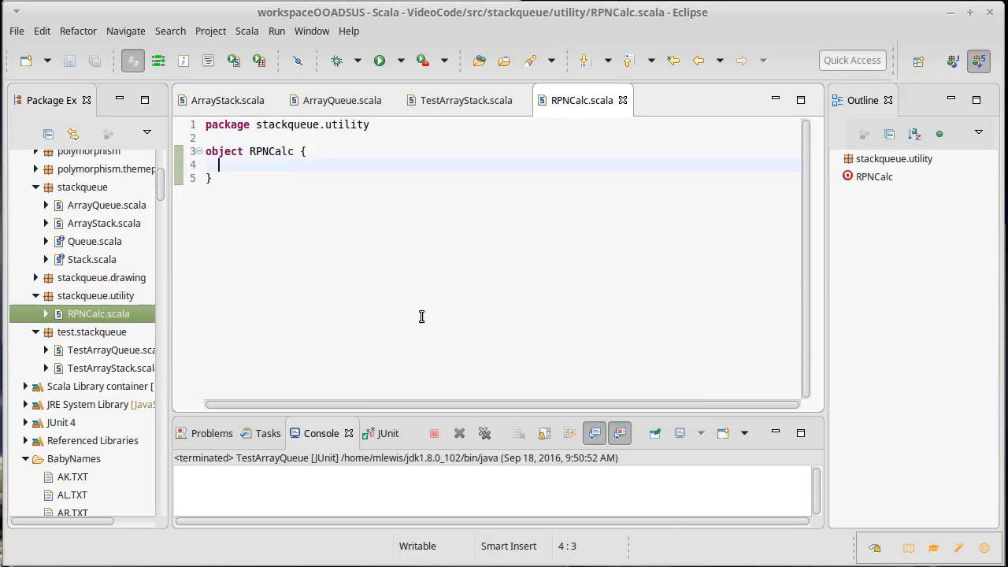
mouse_move(282, 190)
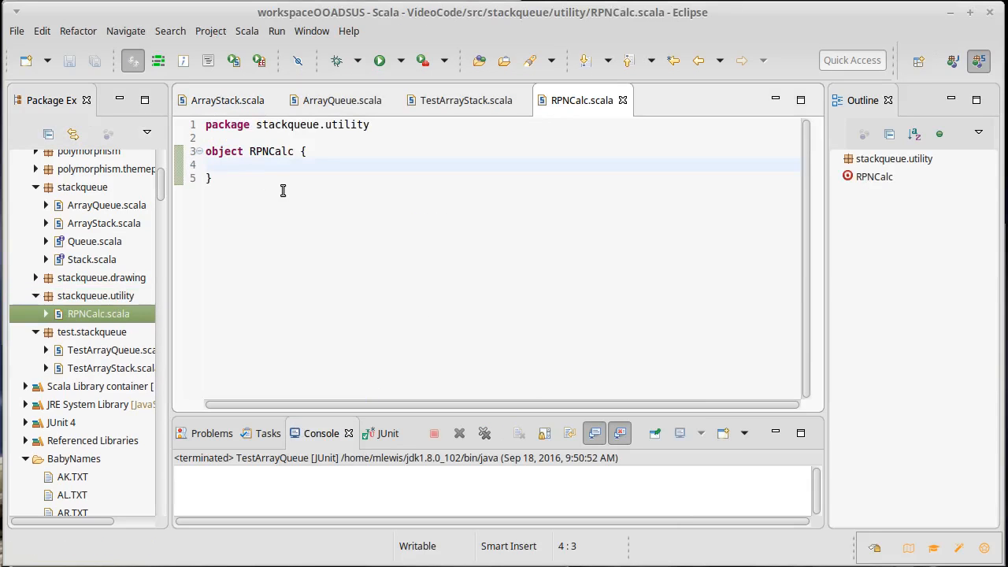
Step: Type comment lines // 2+3*5, // 3 5 * 2 +, and // 2 3 + 5 * in RPNCalc
text(//)
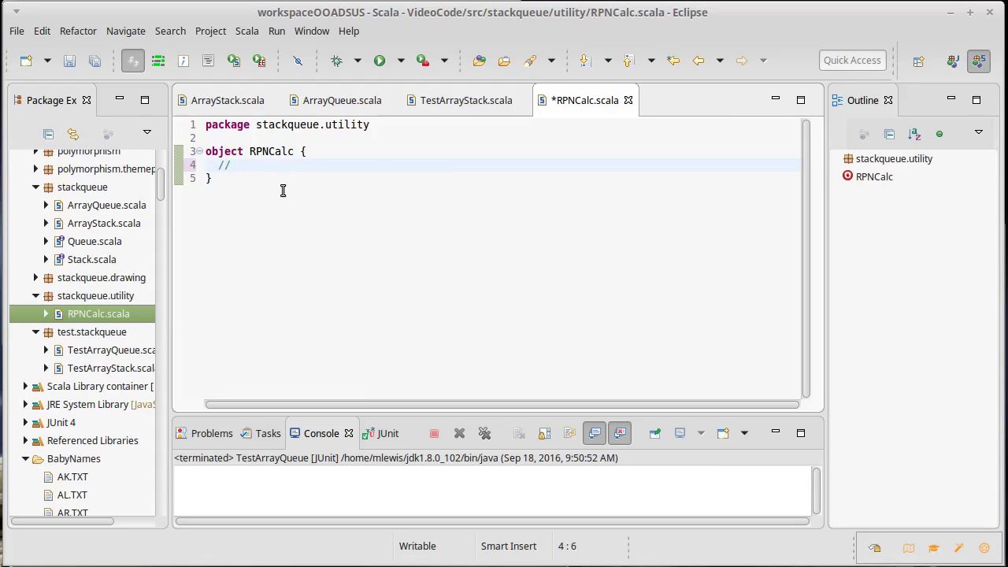
text(2+3)
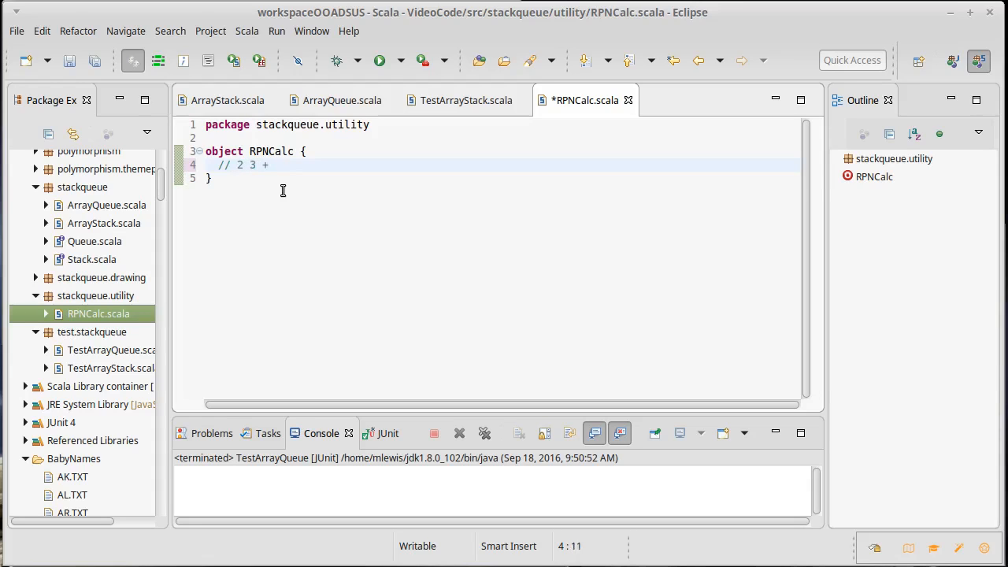
key(BackSpace)
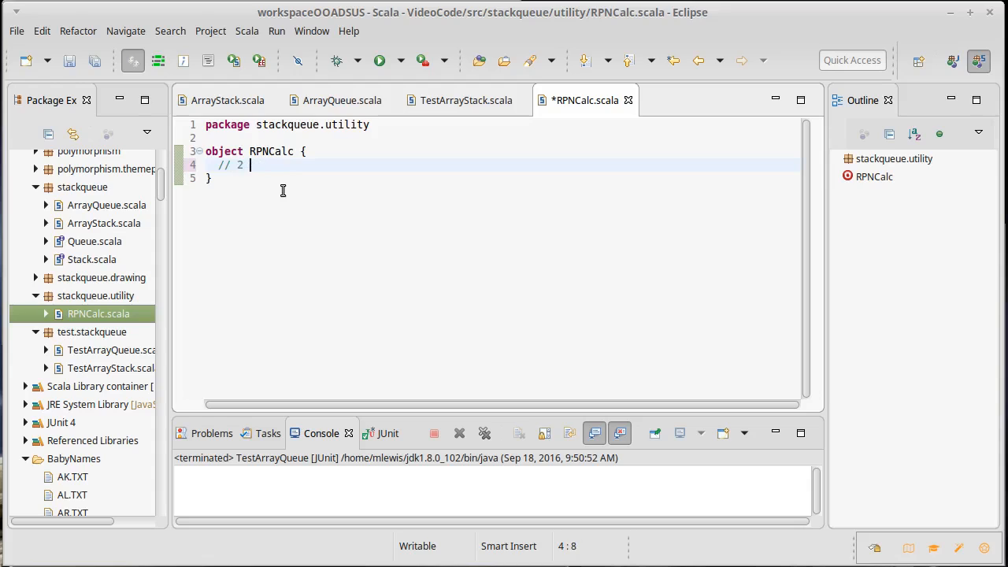
text(+3)
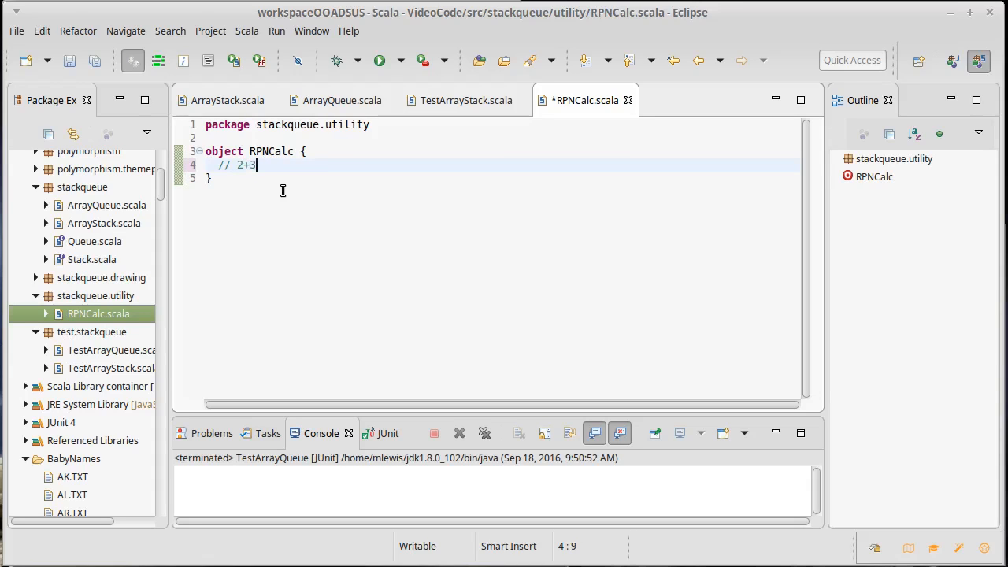
text(*5)
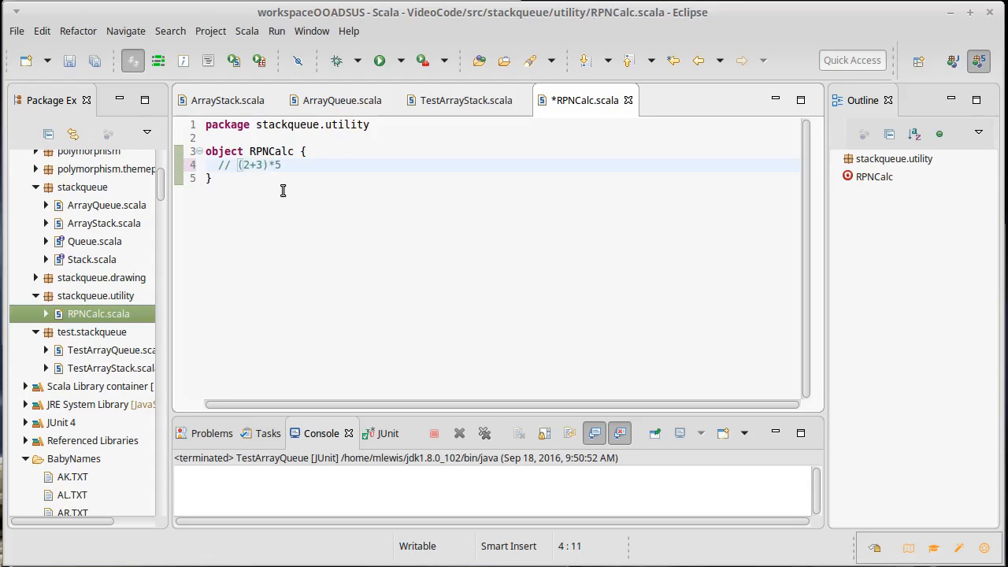
key(BackSpace)
text(//)
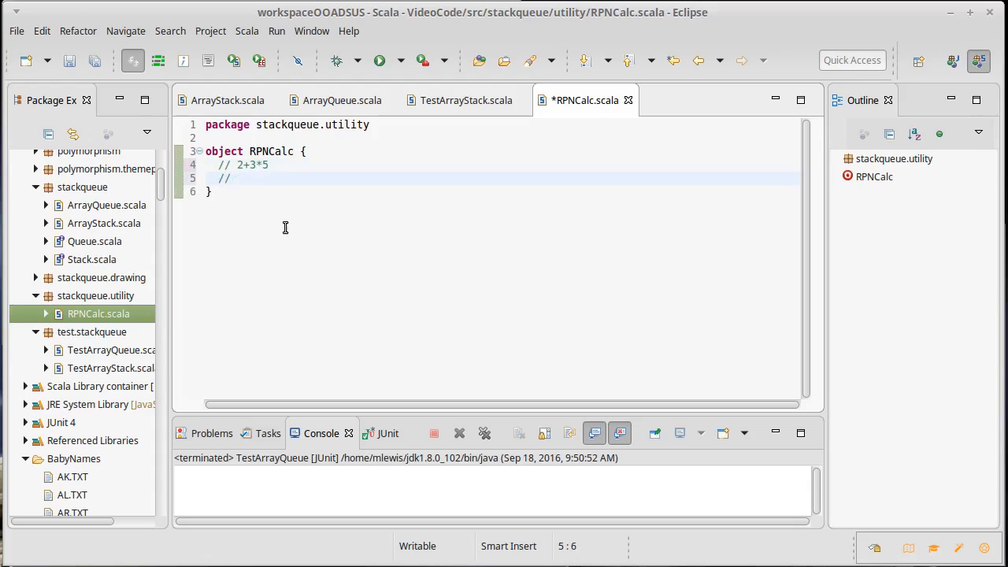
text(3 5 * 2 +)
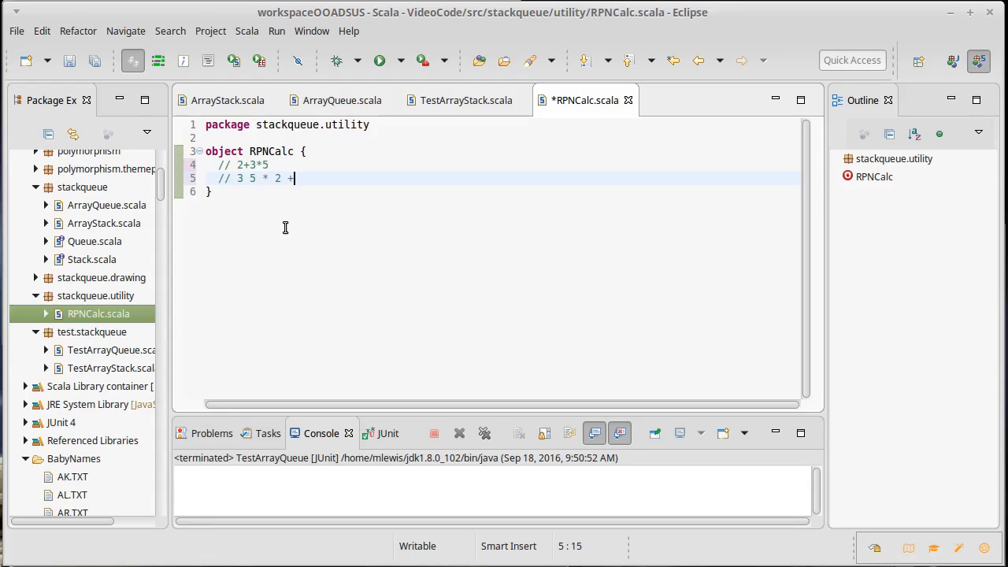
key(Enter)
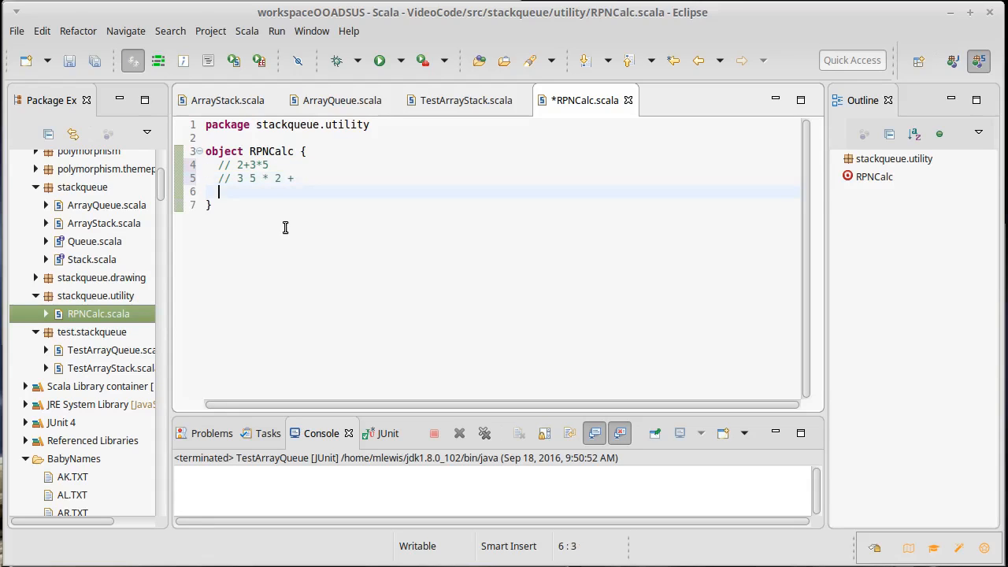
text(// 2 3 + 5 *)
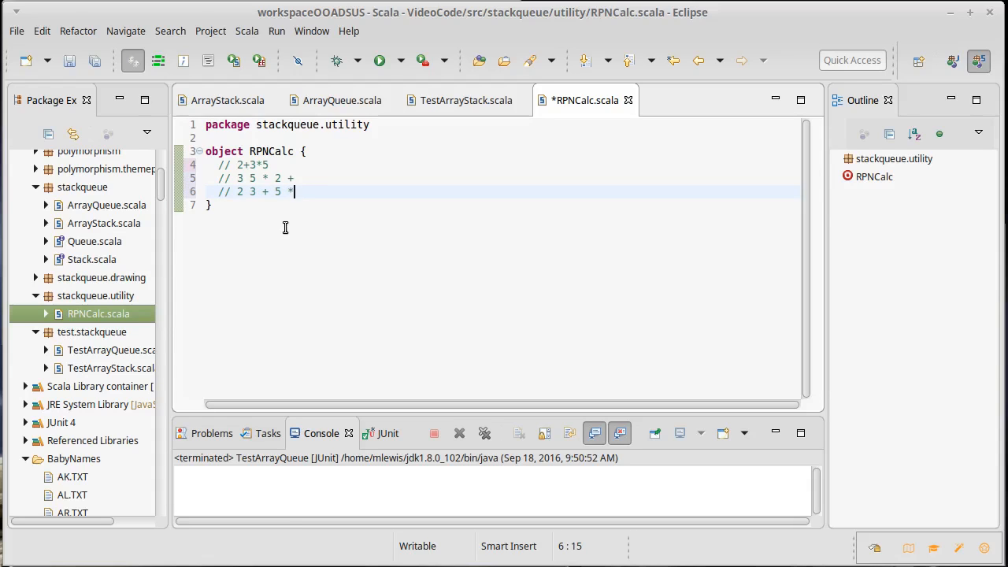
mouse_move(311, 201)
text(def)
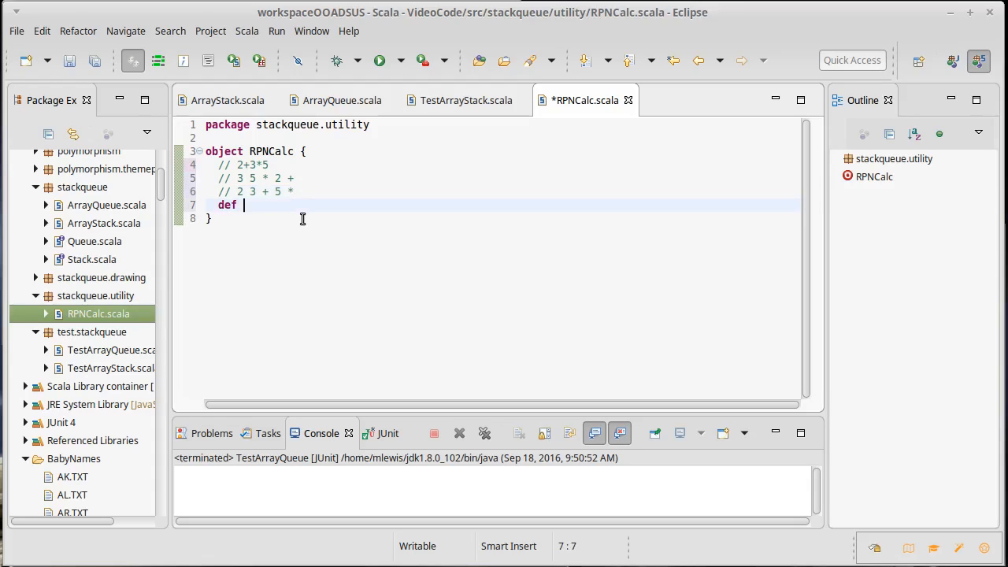
Step: Write def apply(args: Seq[String]): Double = { and begin a val inside it
text(apply()
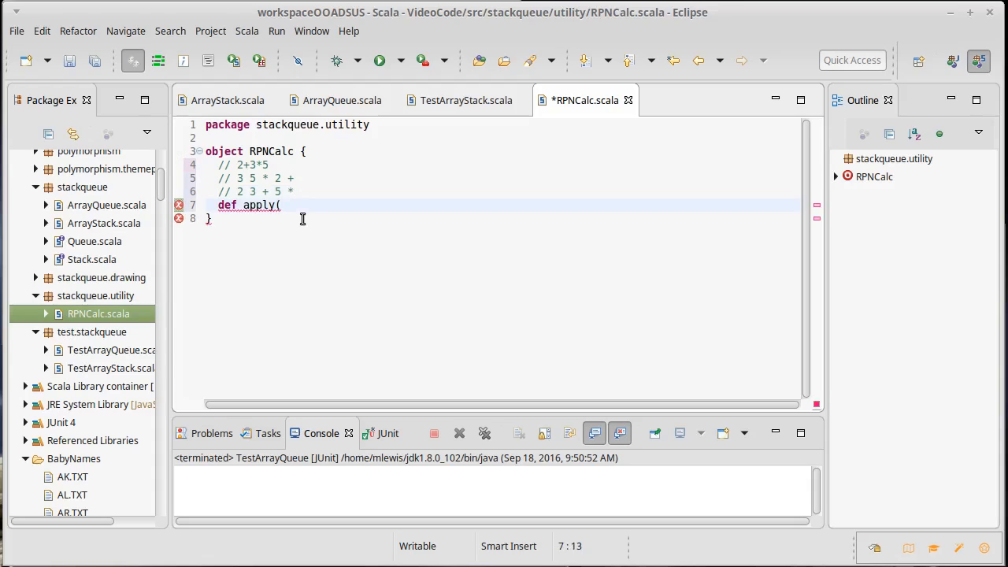
text(args:)
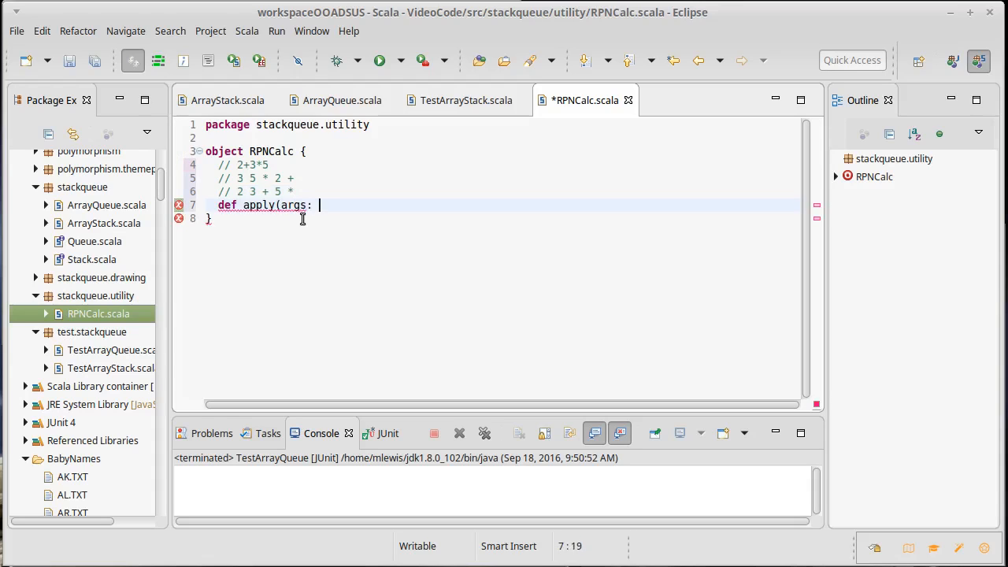
text(Seq[String)
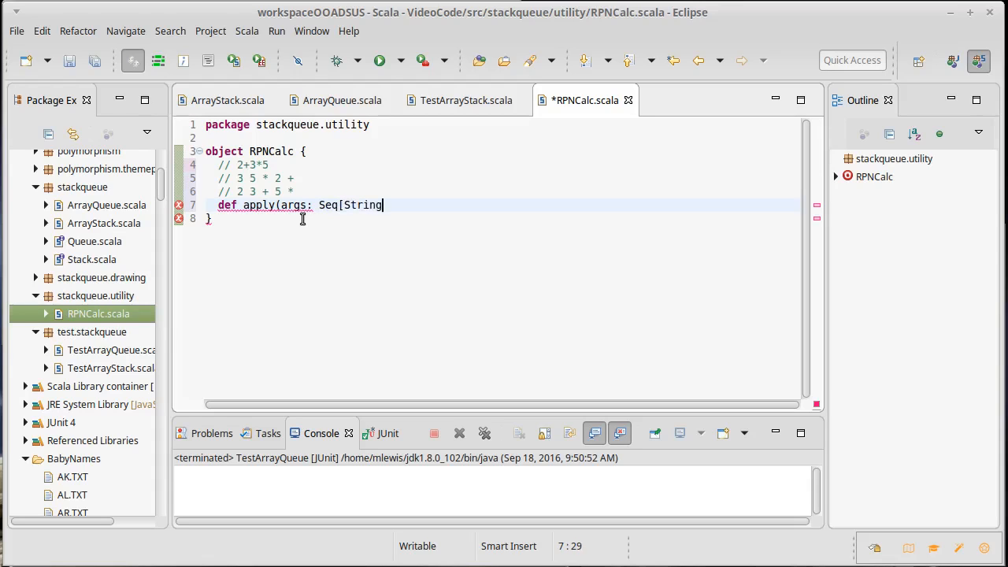
text(],)
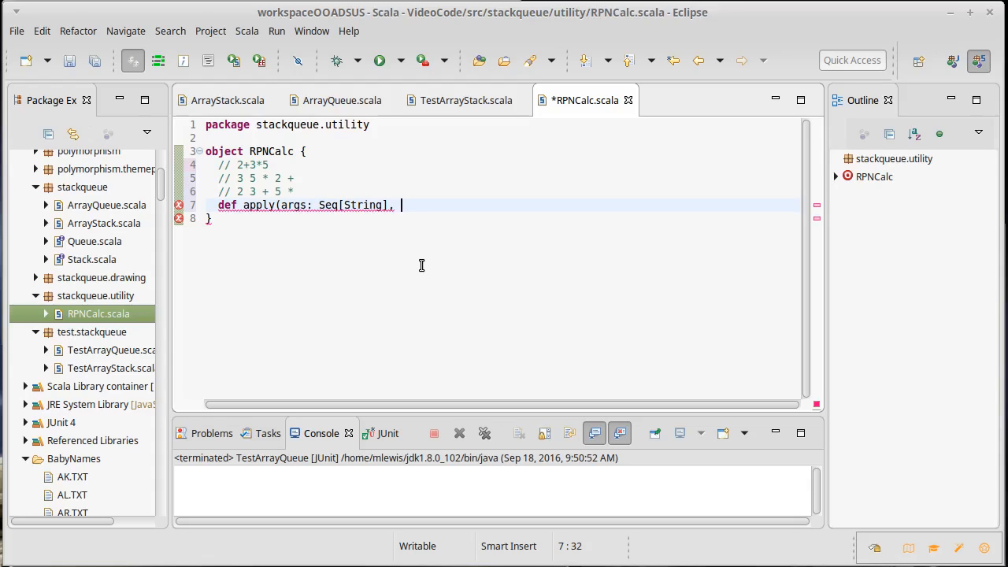
key(BackSpace)
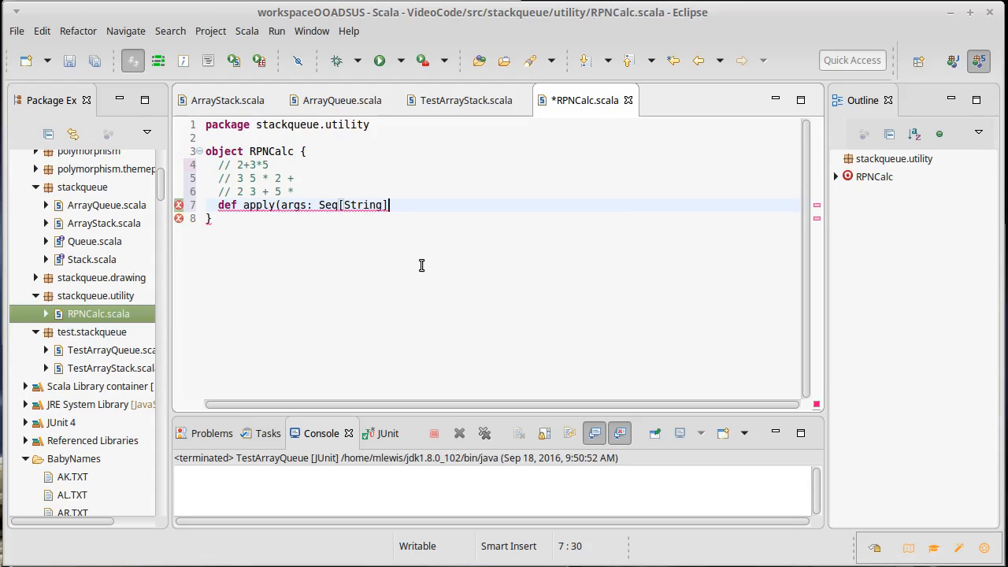
text(: Double)
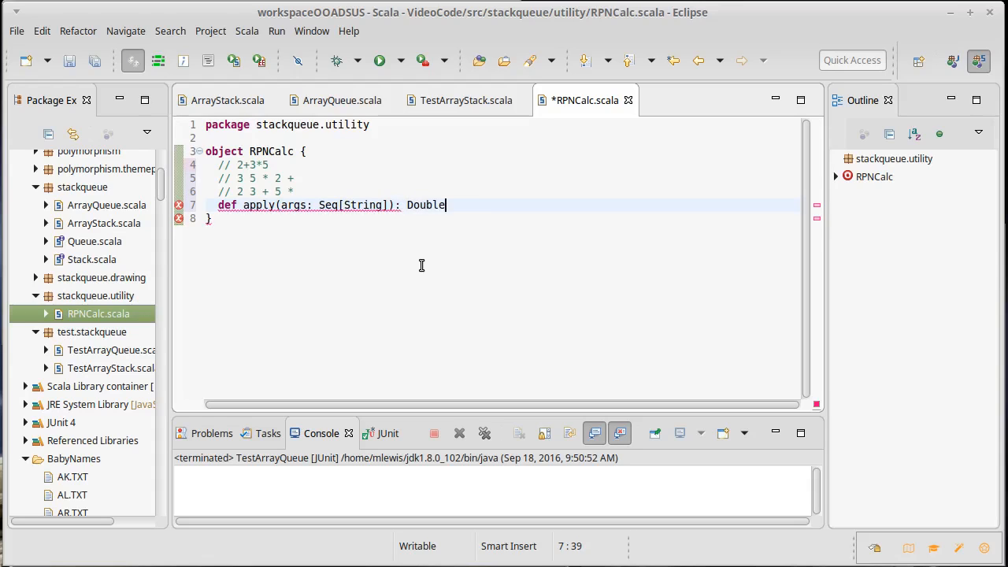
text(= {)
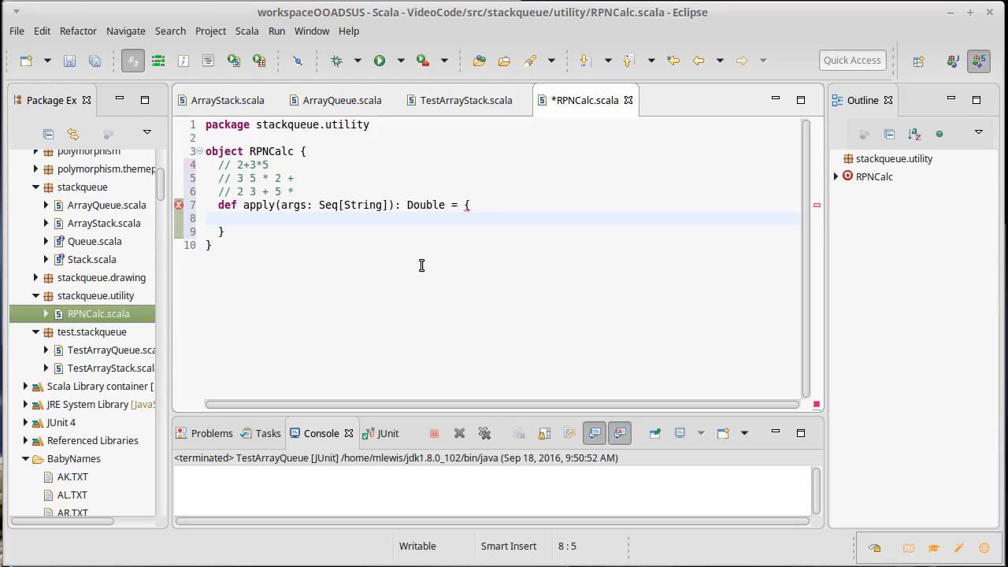
text(v)
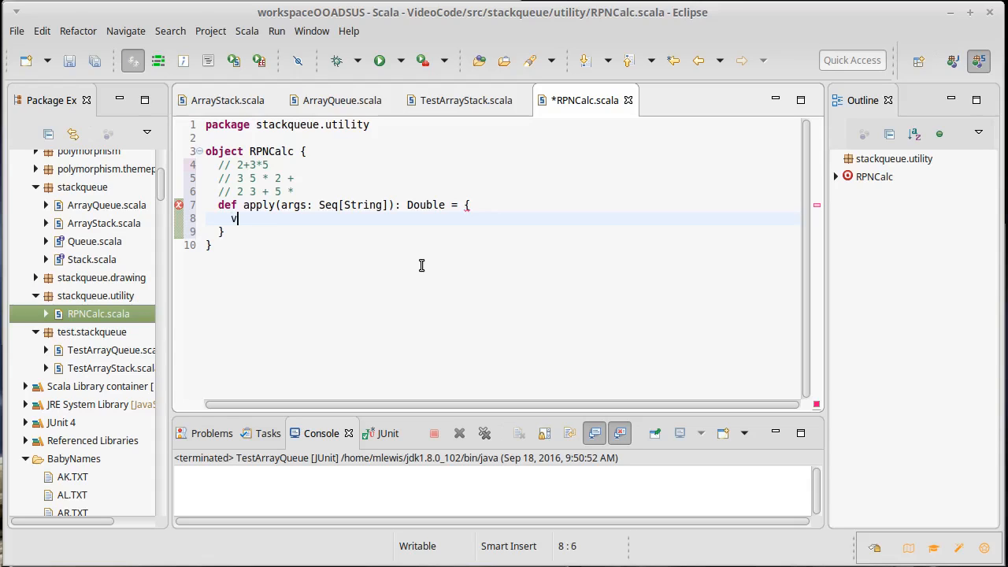
text(al)
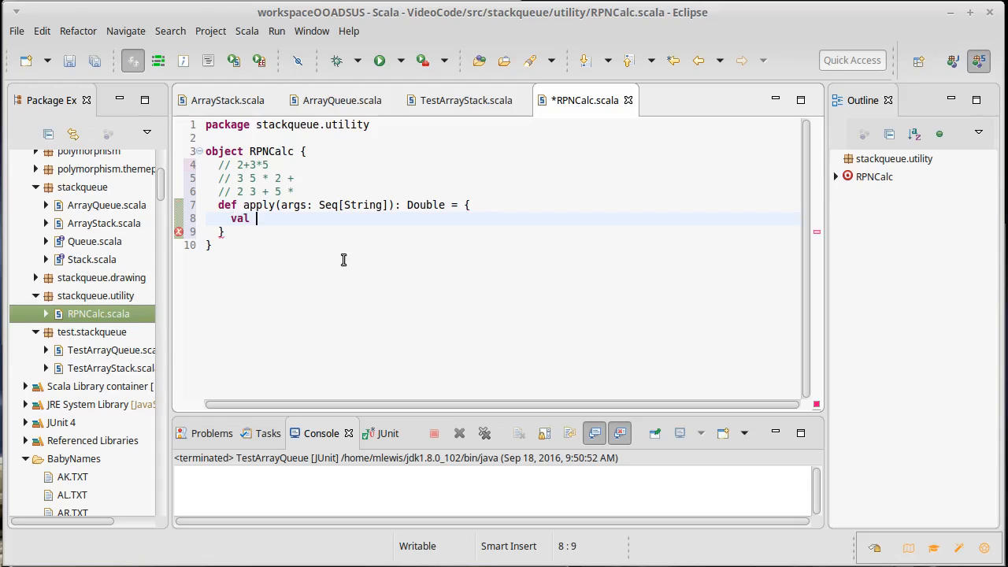
Step: Declare val stack = new ArrayStack[Double](), importing stackqueue.ArrayStack, and save
text(stack =)
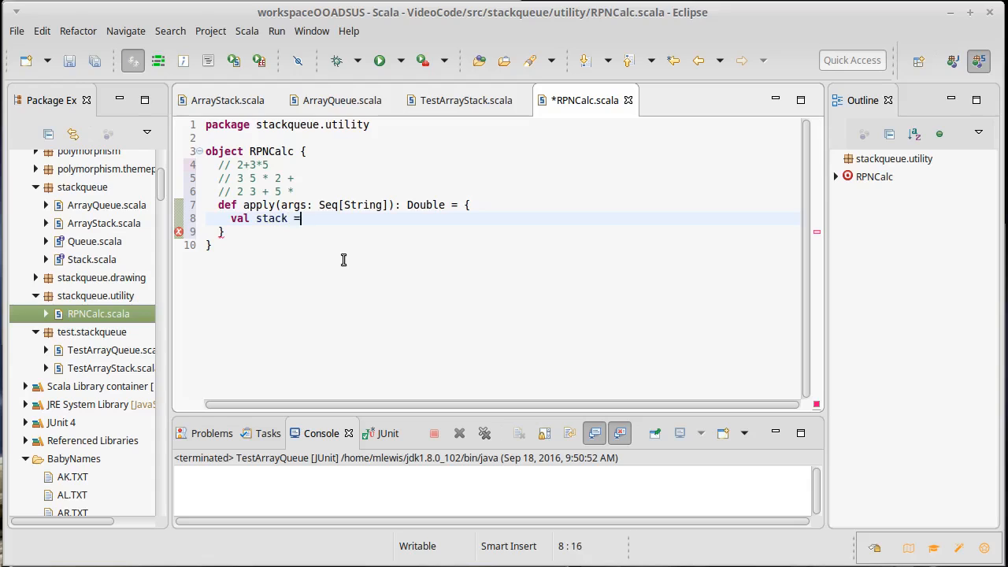
text(new ArrayS)
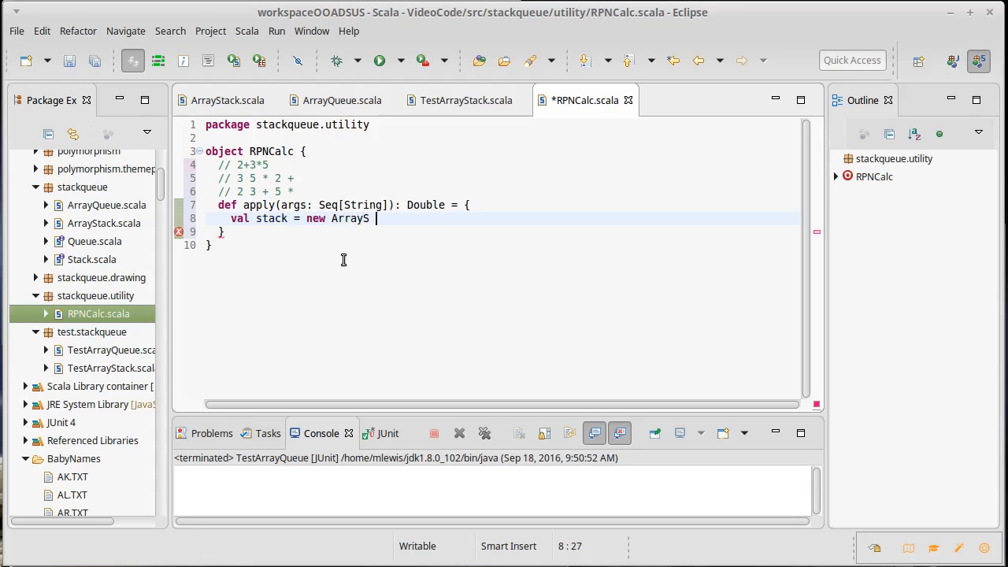
text(tack[Double])
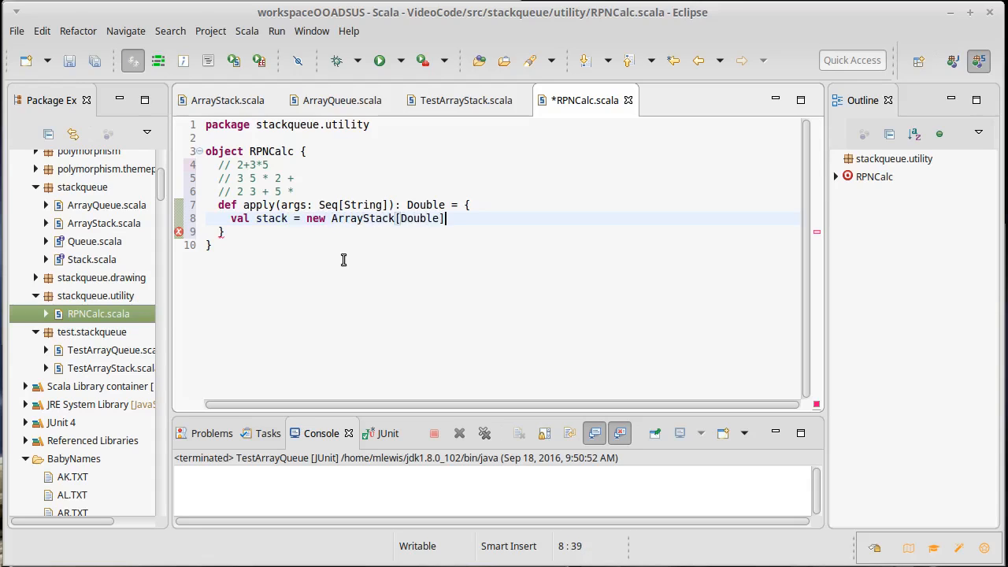
text(())
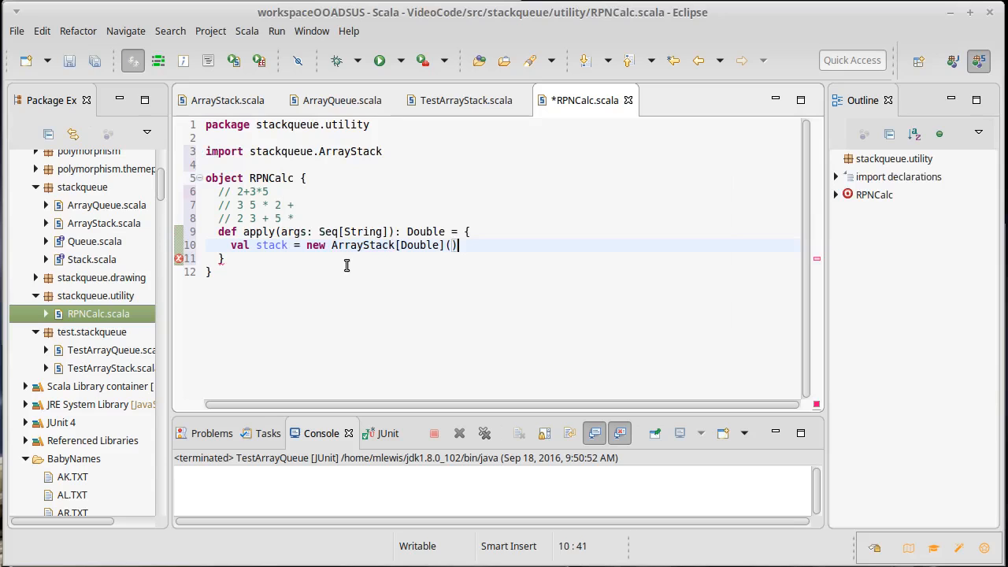
key(ctrl+s)
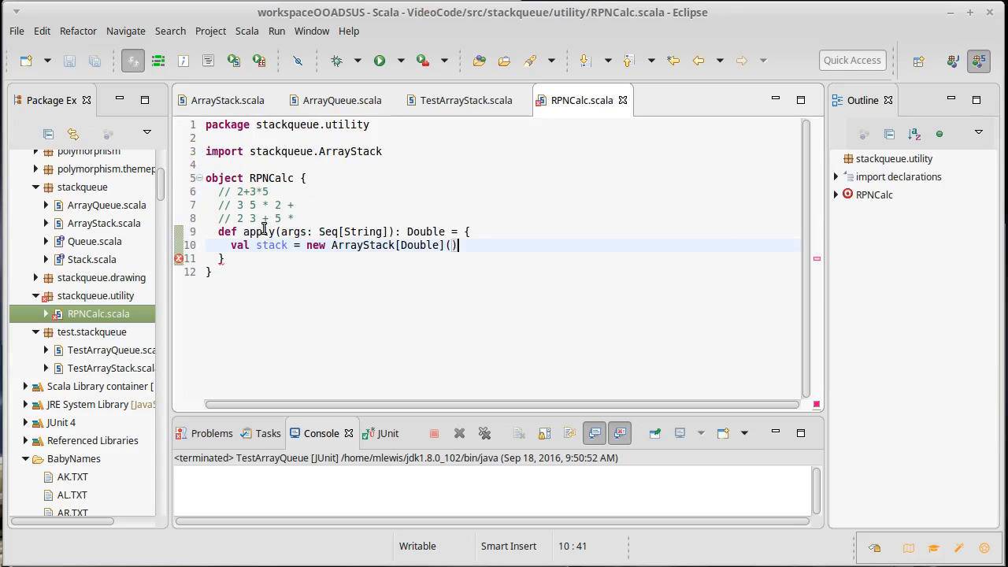
mouse_move(306, 312)
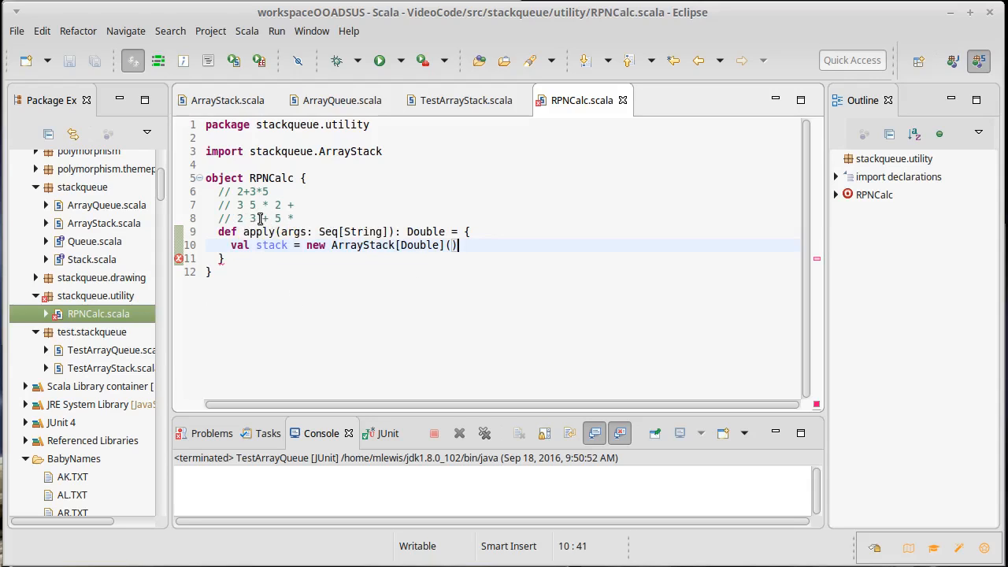
mouse_move(265, 231)
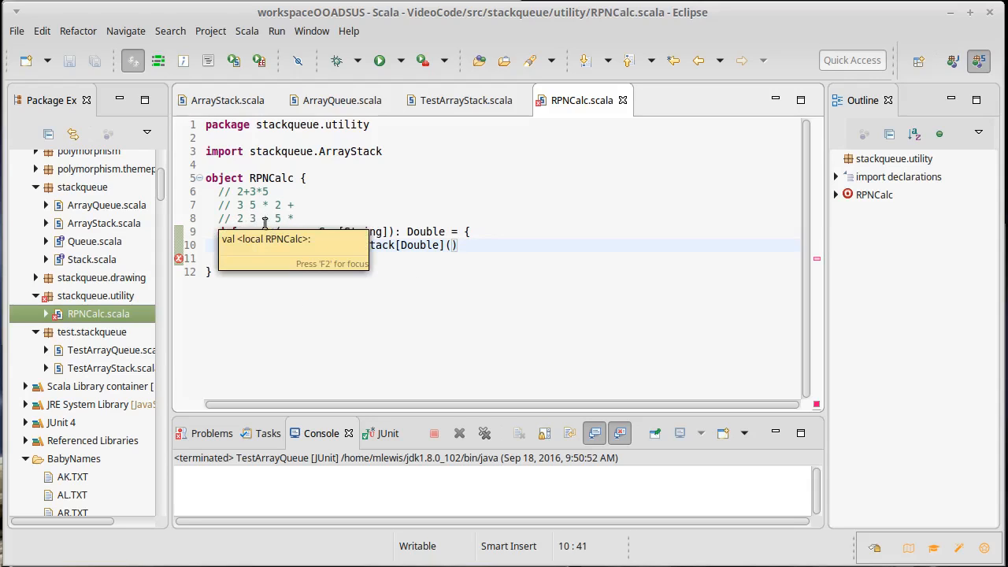
mouse_move(243, 231)
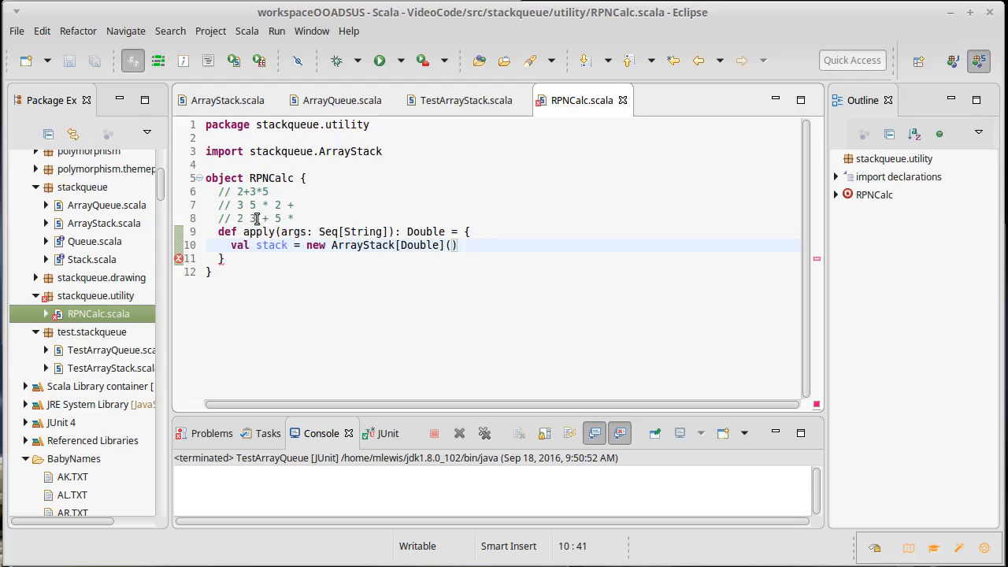
mouse_move(272, 245)
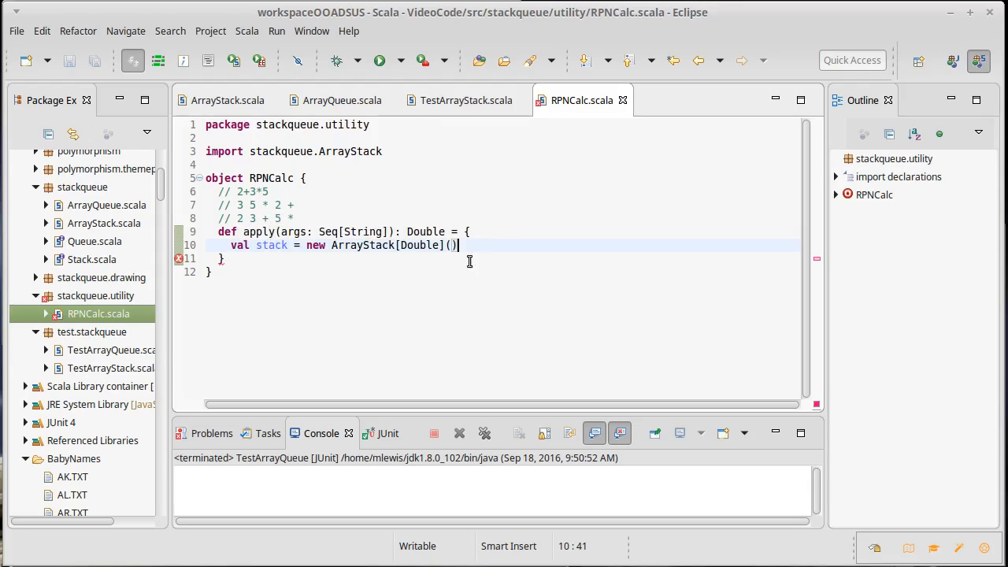
mouse_move(466, 287)
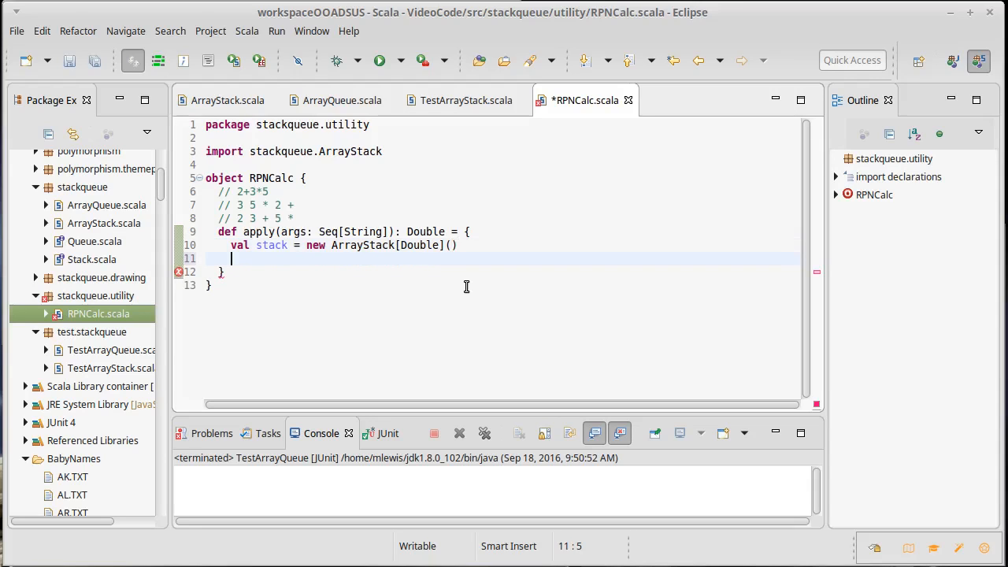
Step: Type for(arg <- args; if arg.nonEmpty) and begin arg match below the stack
text(for()
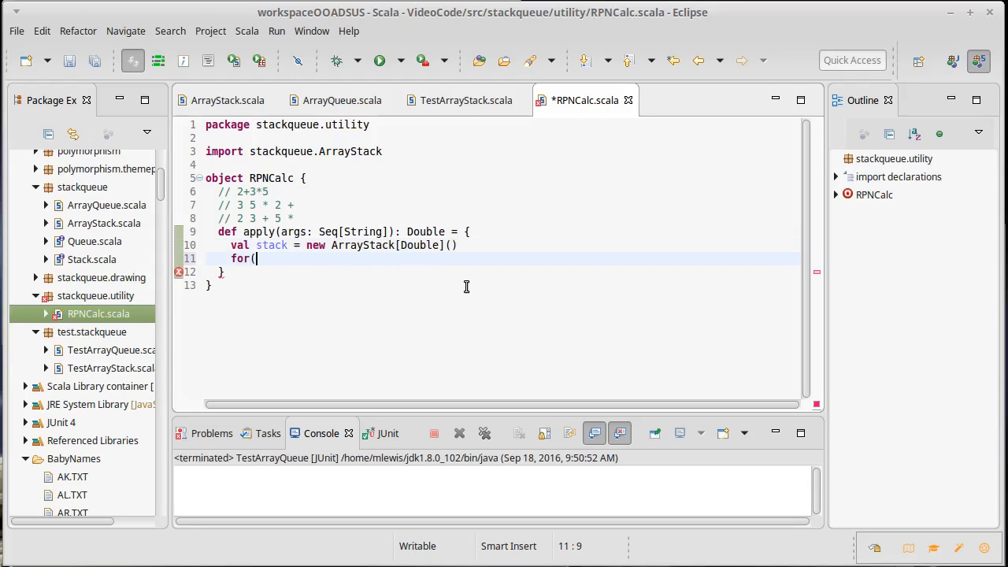
text(arg <- args)
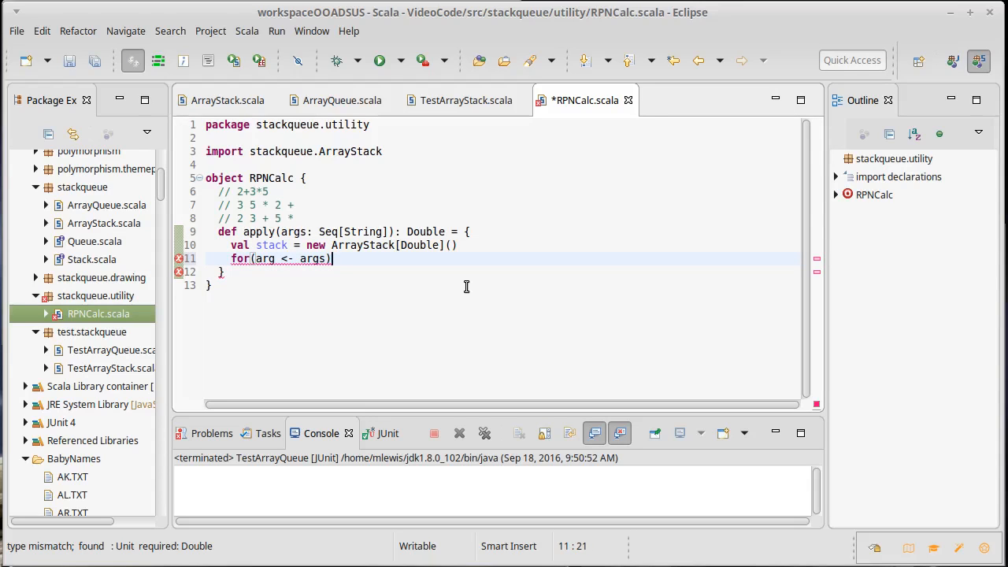
text(; if)
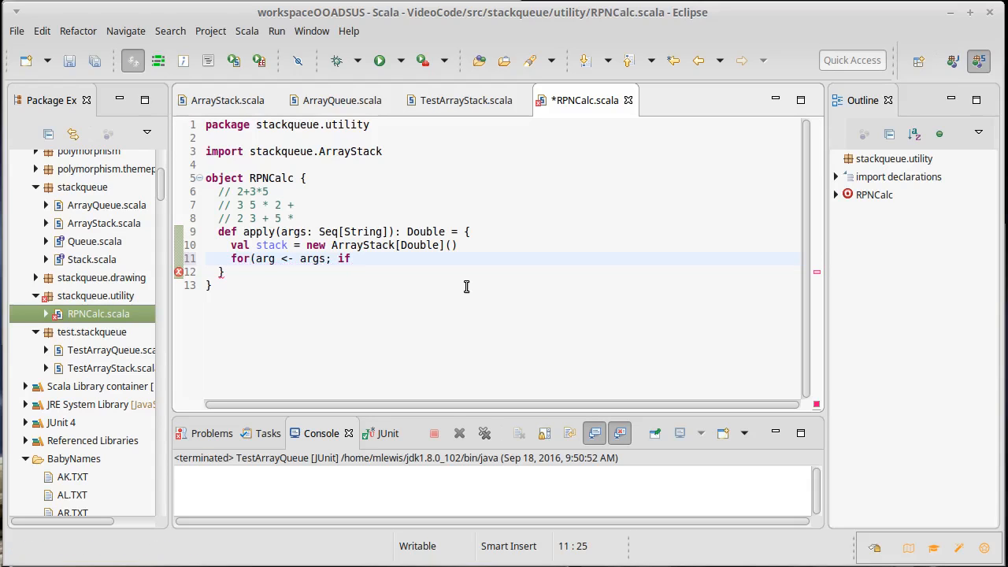
text(arg.nonEmpty)
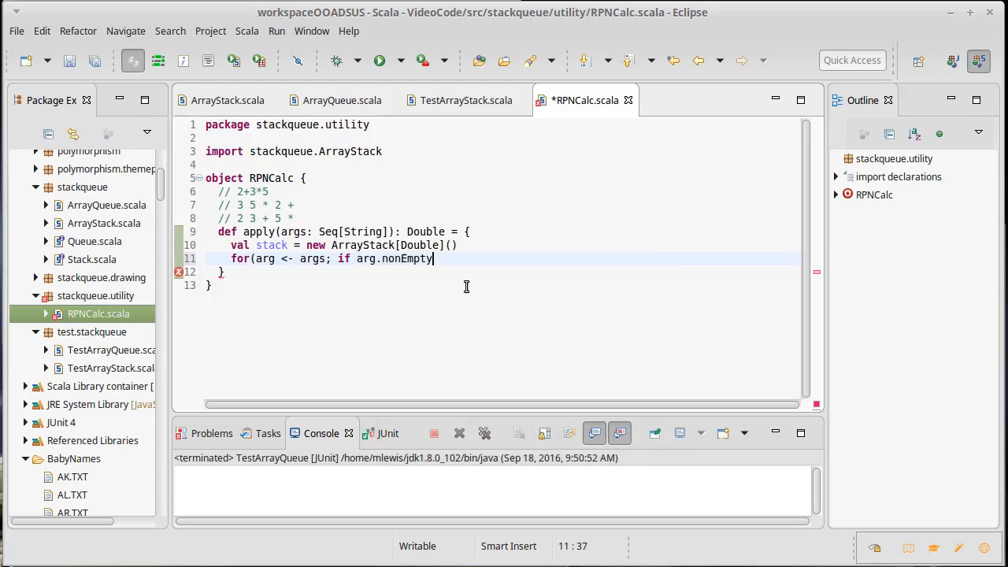
text())
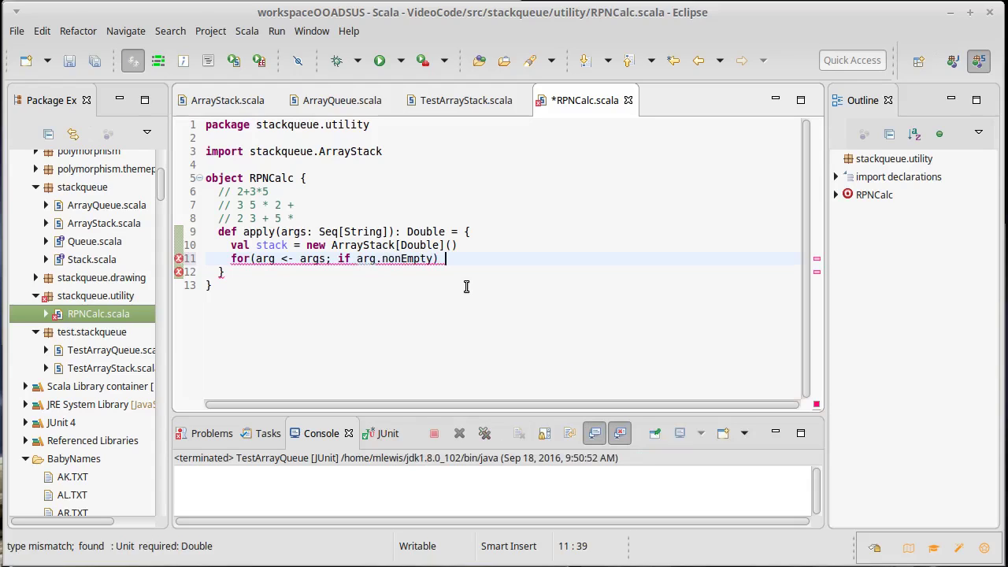
text(arg match {)
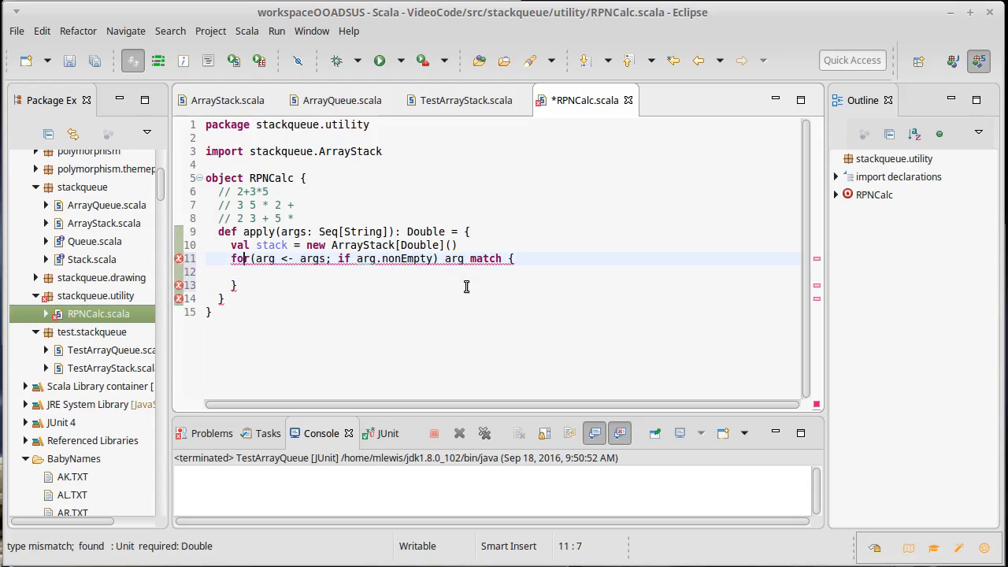
Step: Add case "+" => stack.push(stack.pop() + stack.pop()) to the match
text(case)
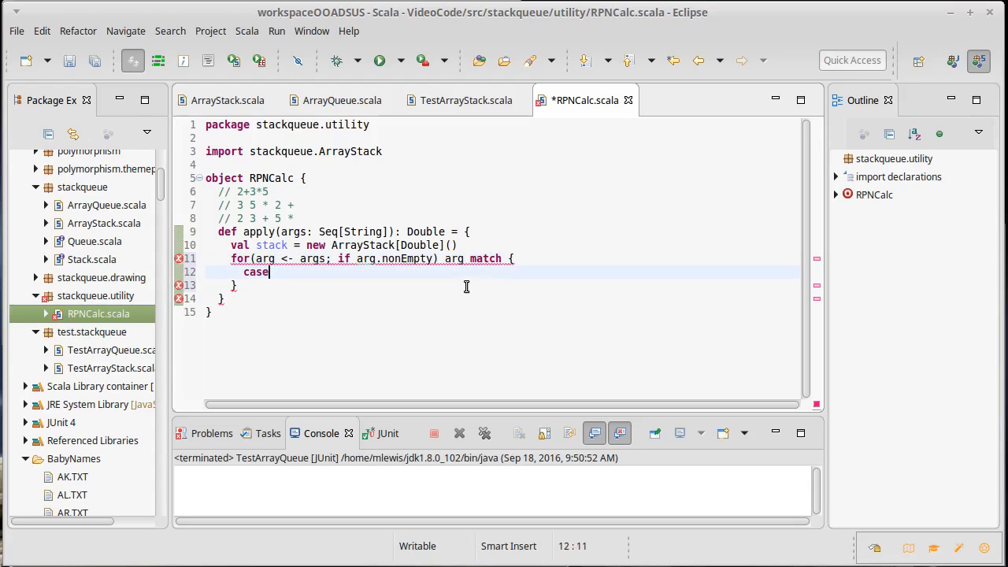
text("+)
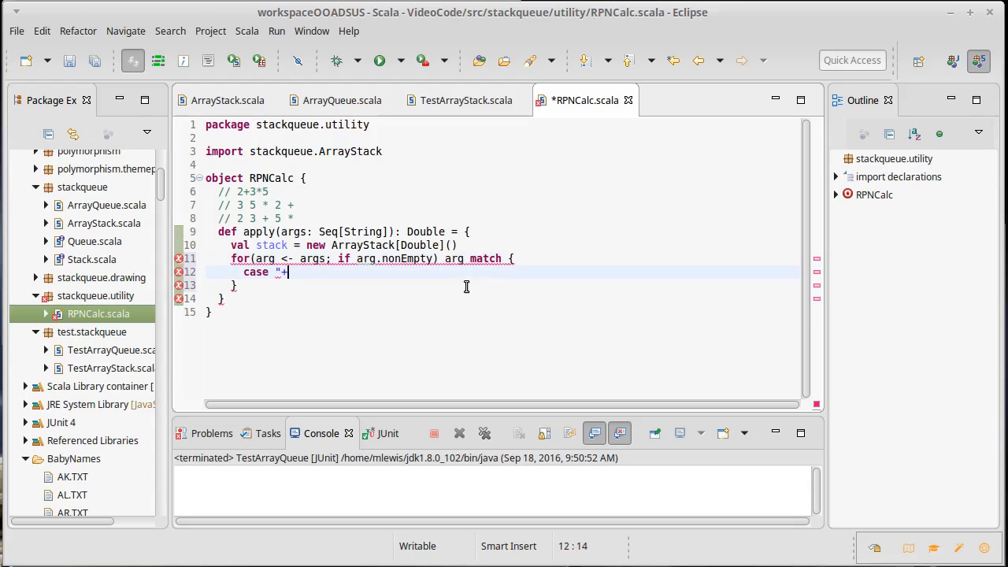
text(" =>)
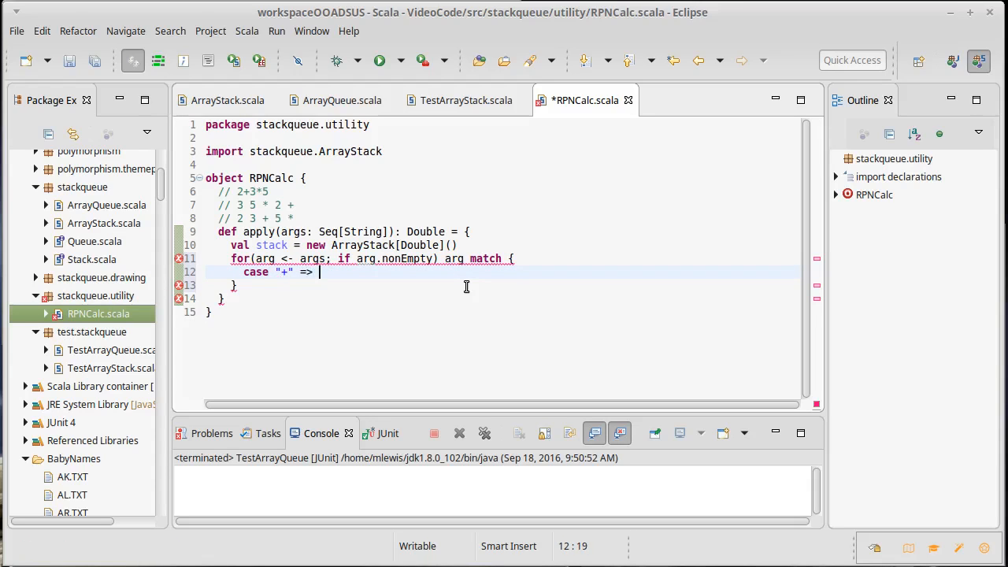
text(stack)
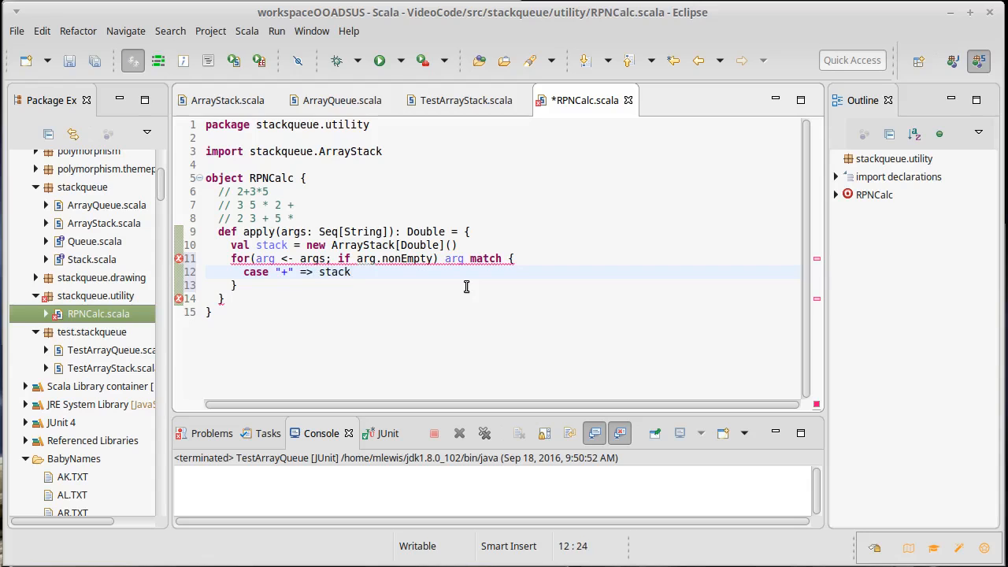
text(.)
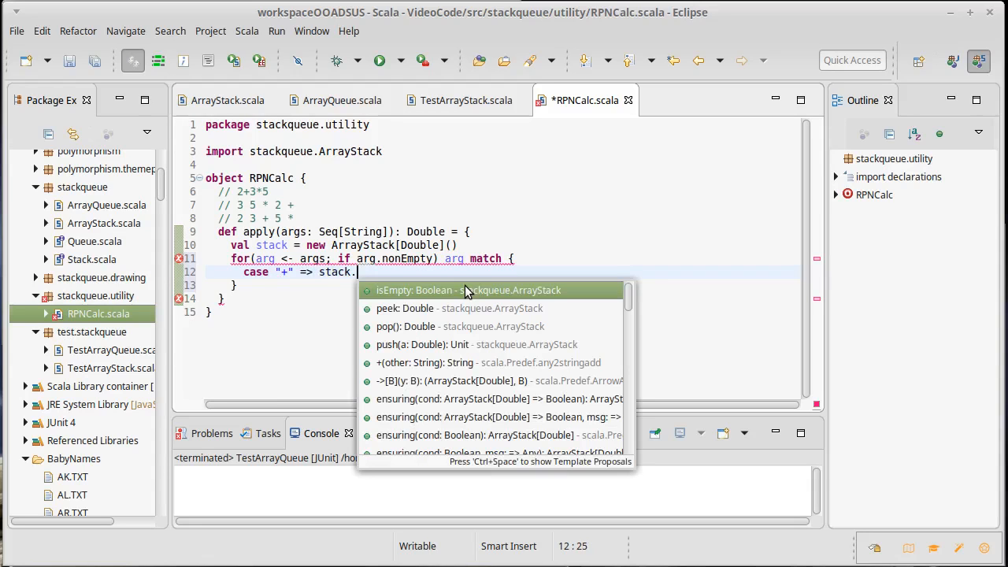
text(pa)
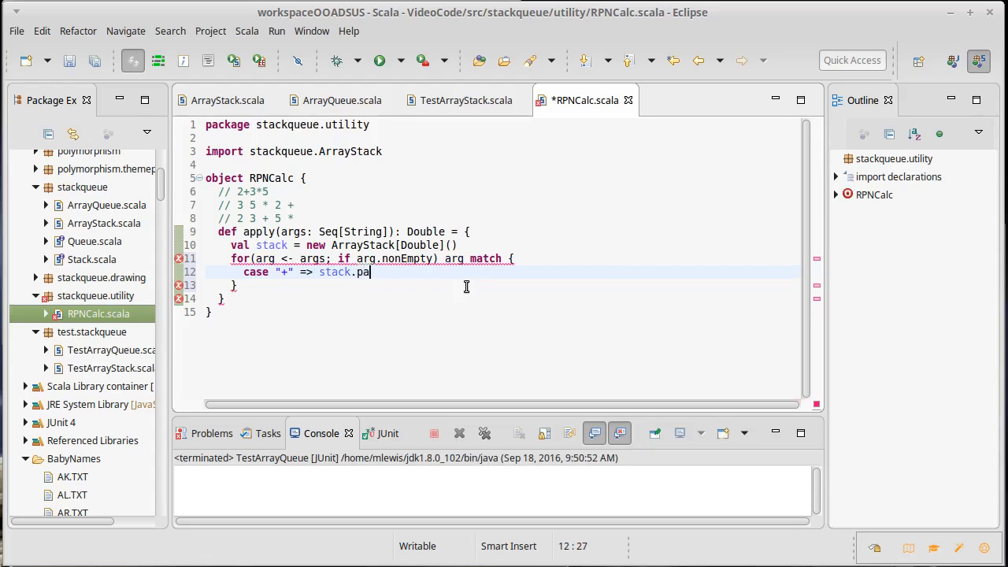
text(ushc)
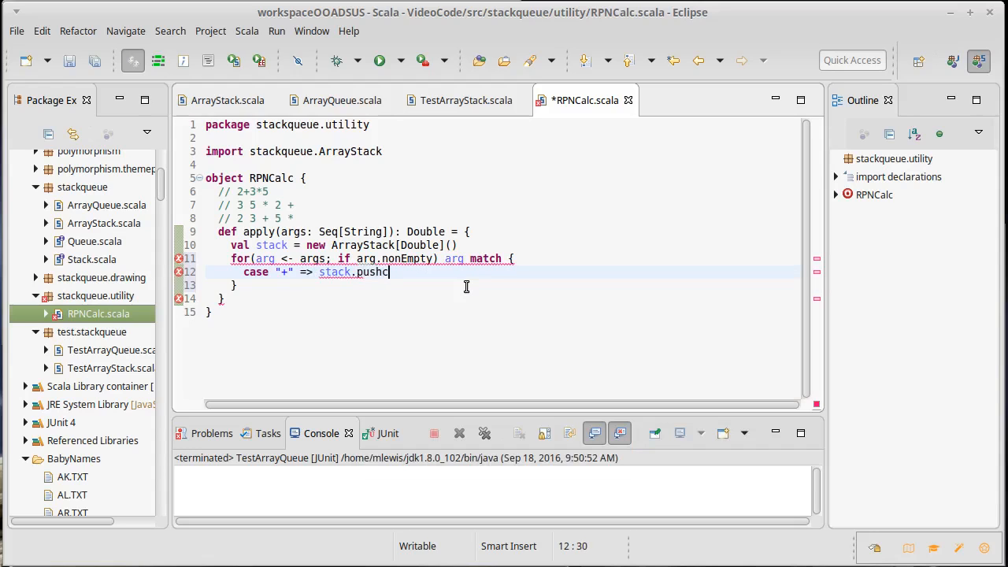
text(()
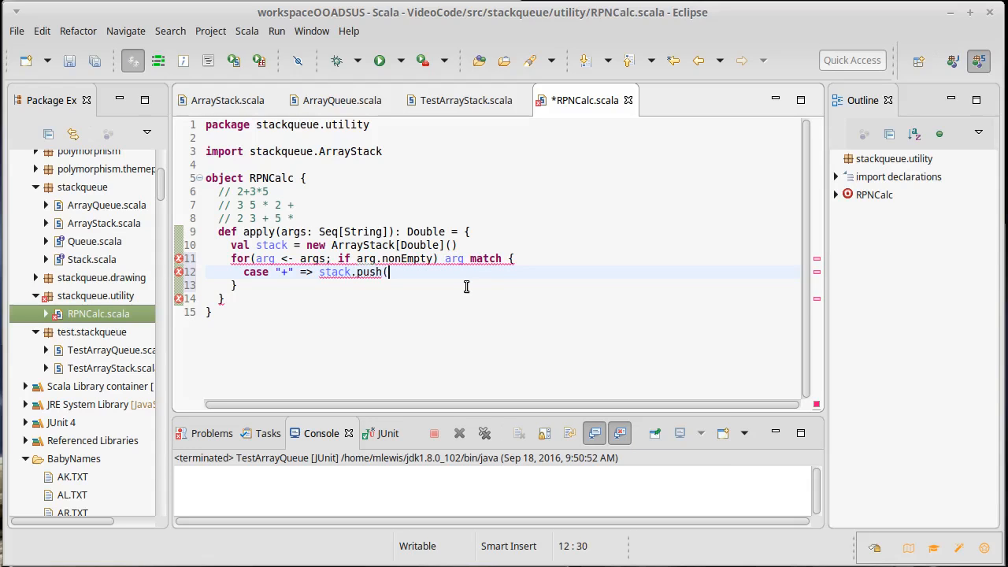
text(stack.pop)
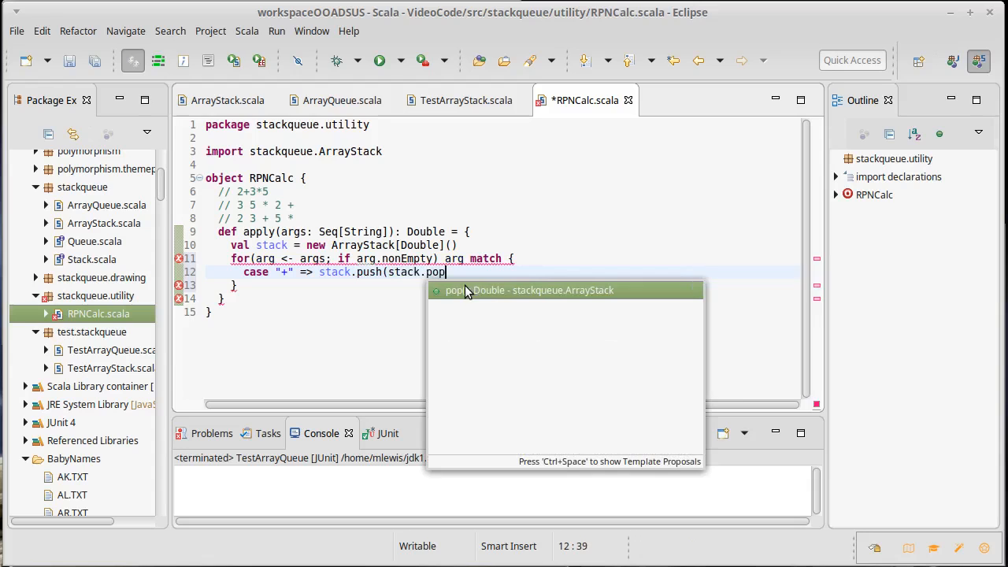
text(() + st)
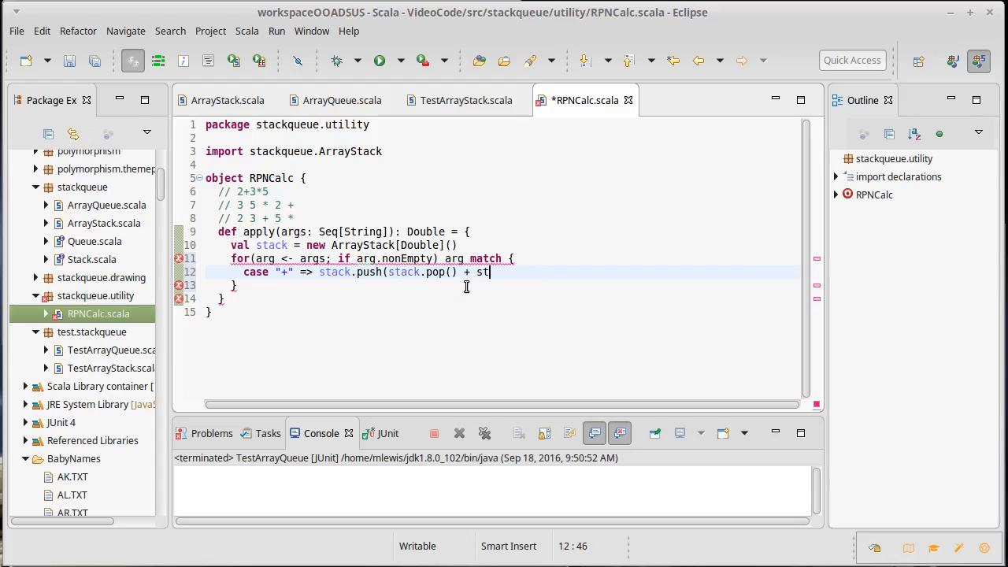
text(ack.pop())
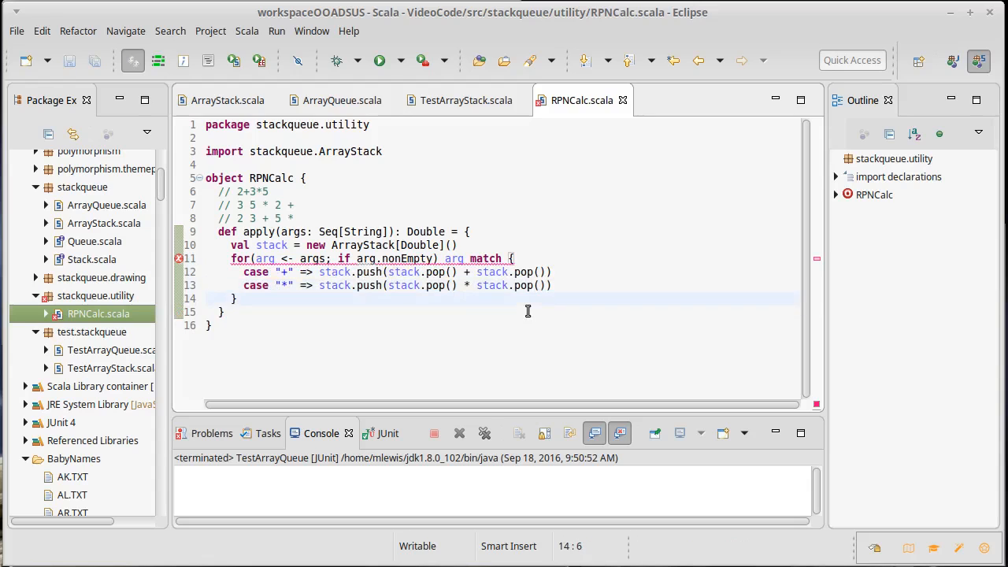
Step: Add the "*" product case and return stack.pop() after the loop
text(s)
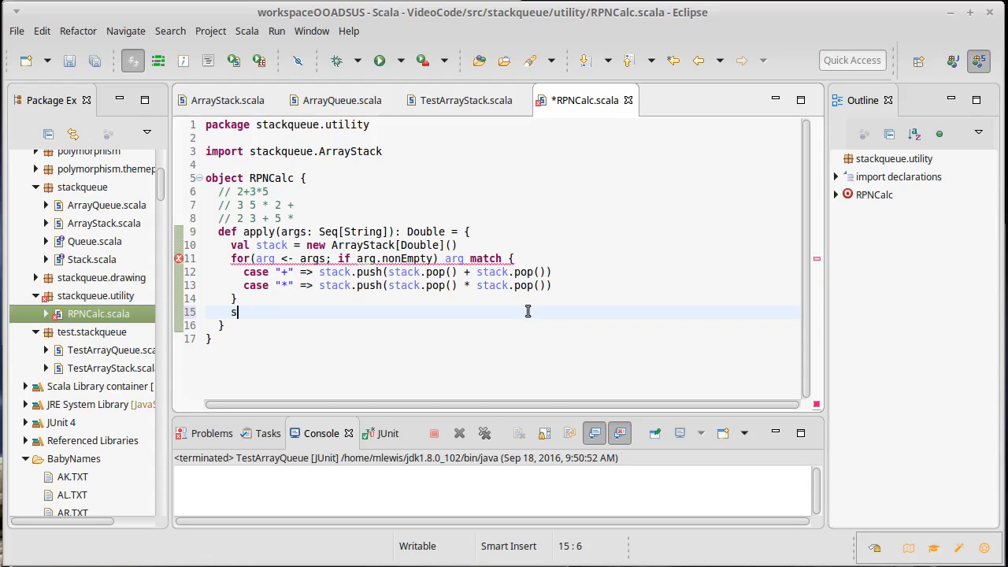
text(tack.pop()
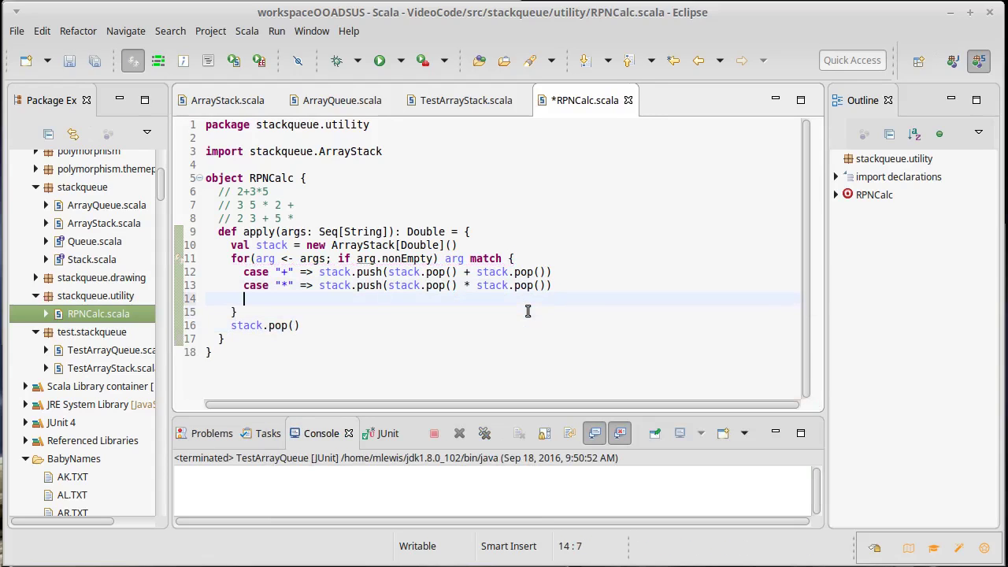
text(case)
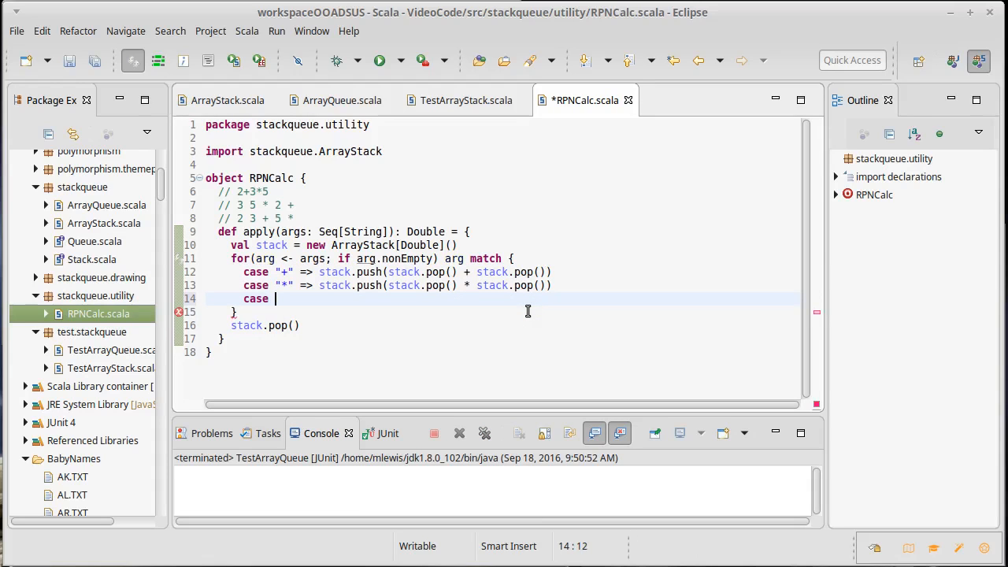
Step: Add "-" and "/" cases with val tmp = stack.pop(), pushing stack.pop() - tmp and / tmp
text("-" =>)
text(val tmp)
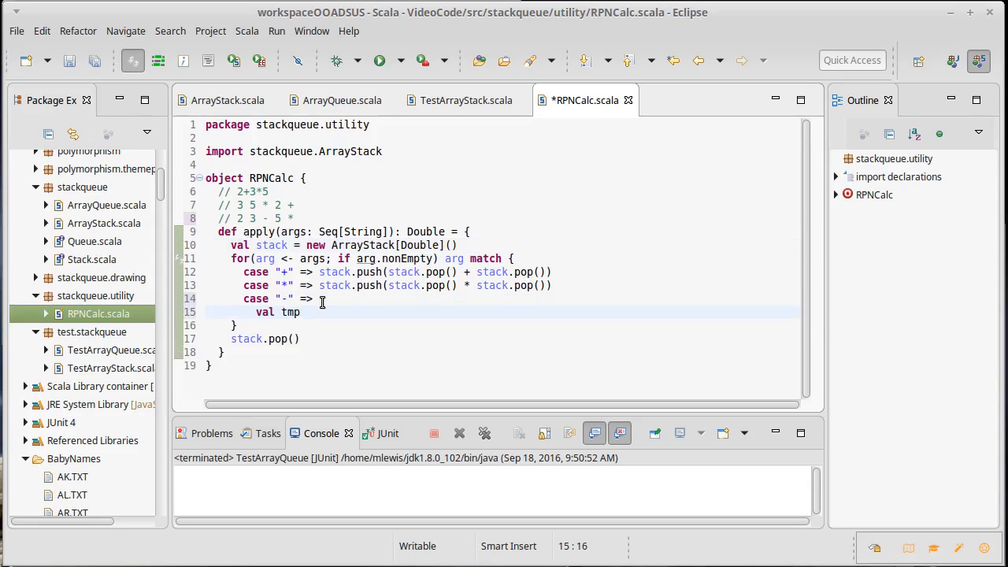
text(= stack)
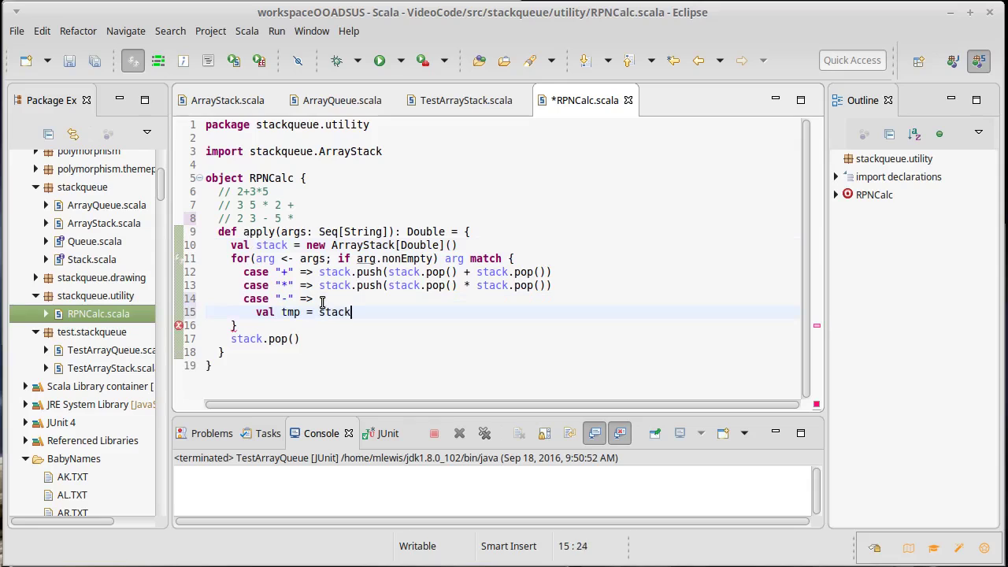
text(.p)
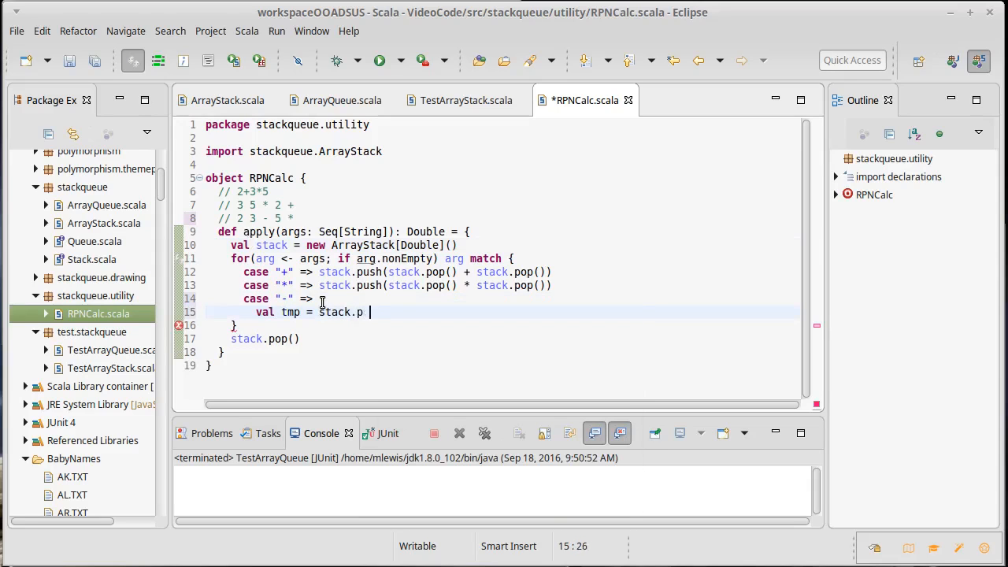
text(op())
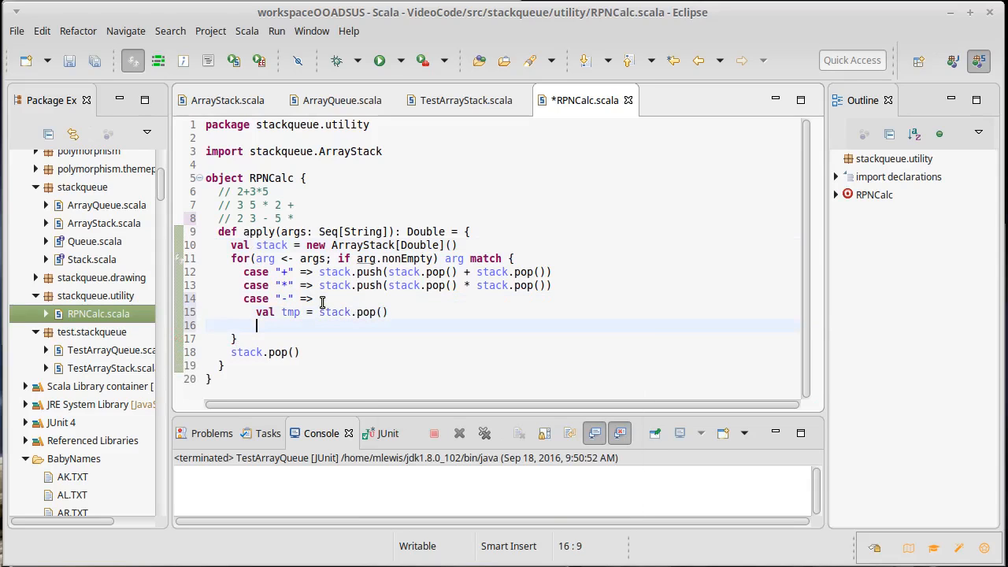
text(stack.push()
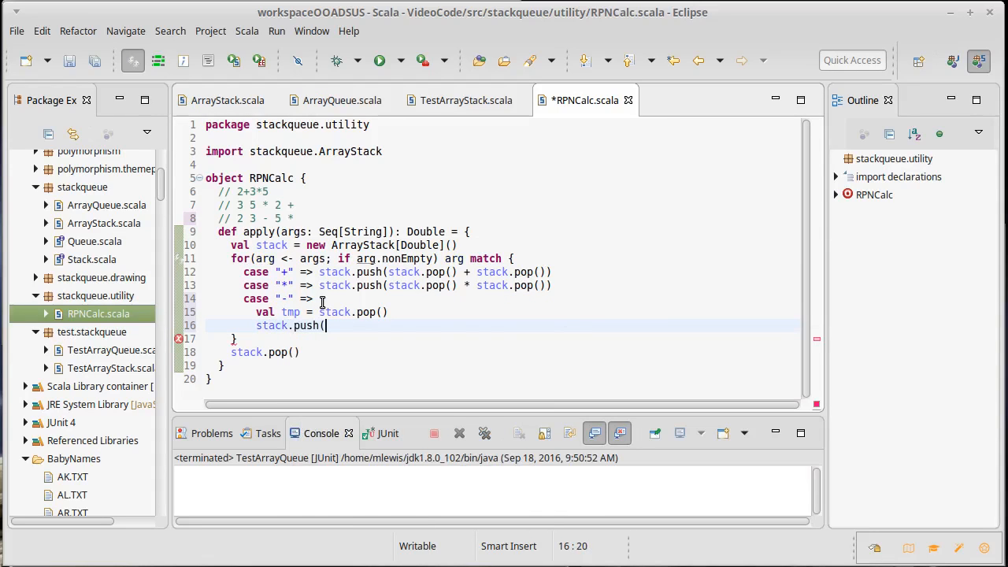
text(stack)
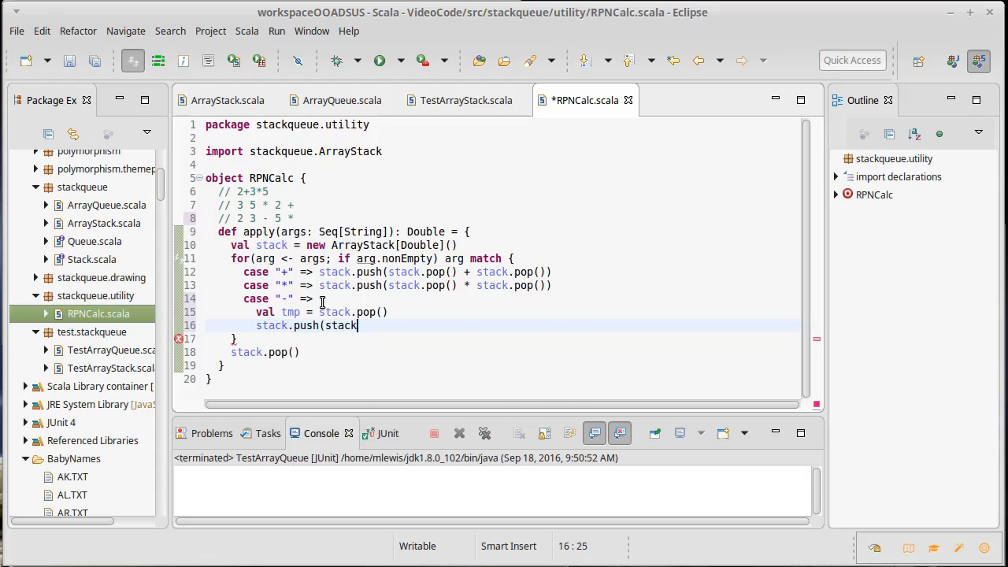
text(.pop() - tmp)
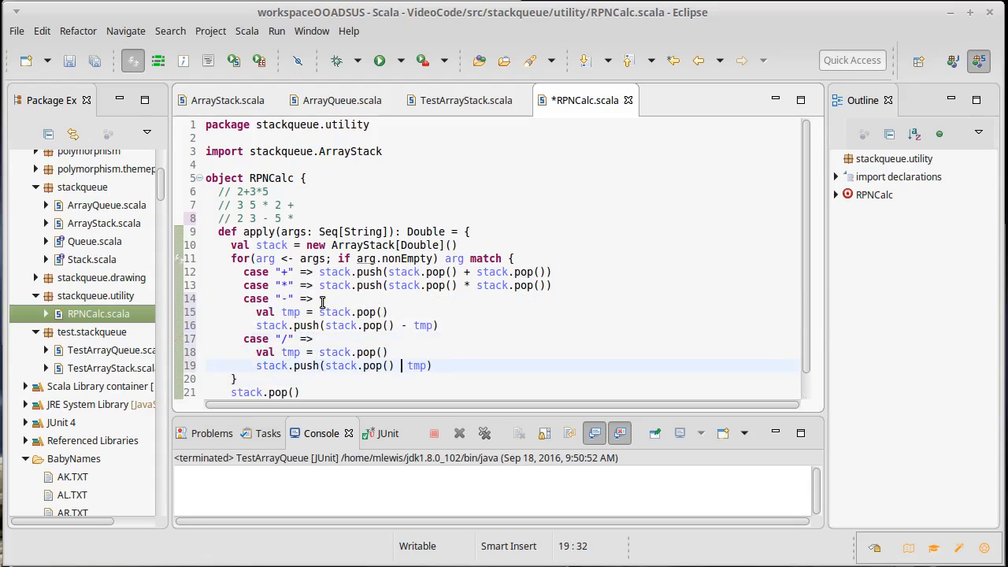
text(/)
text(case)
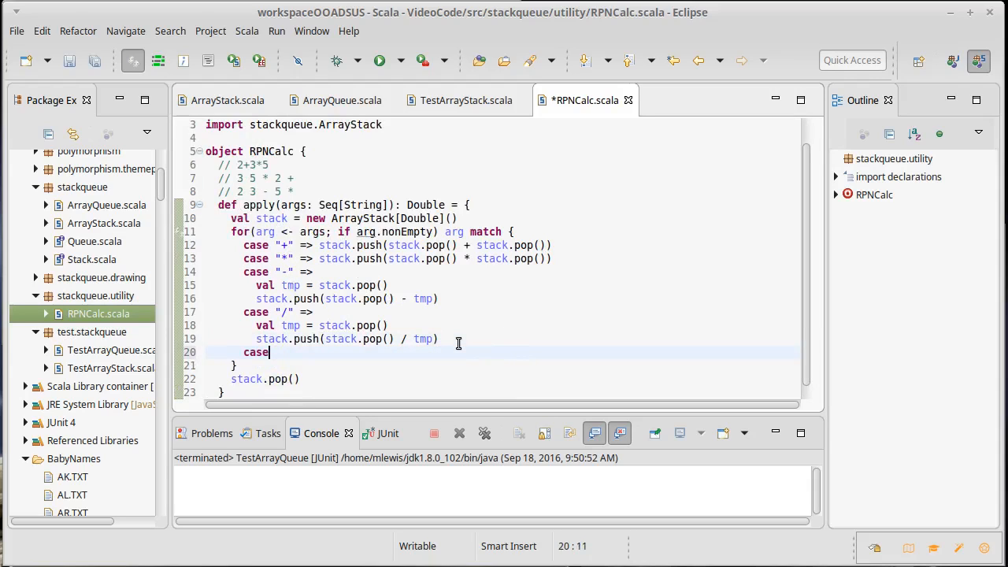
Step: Add catch-all case x => stack.push(x.toDouble) and save RPNCalc.scala
text(" ")
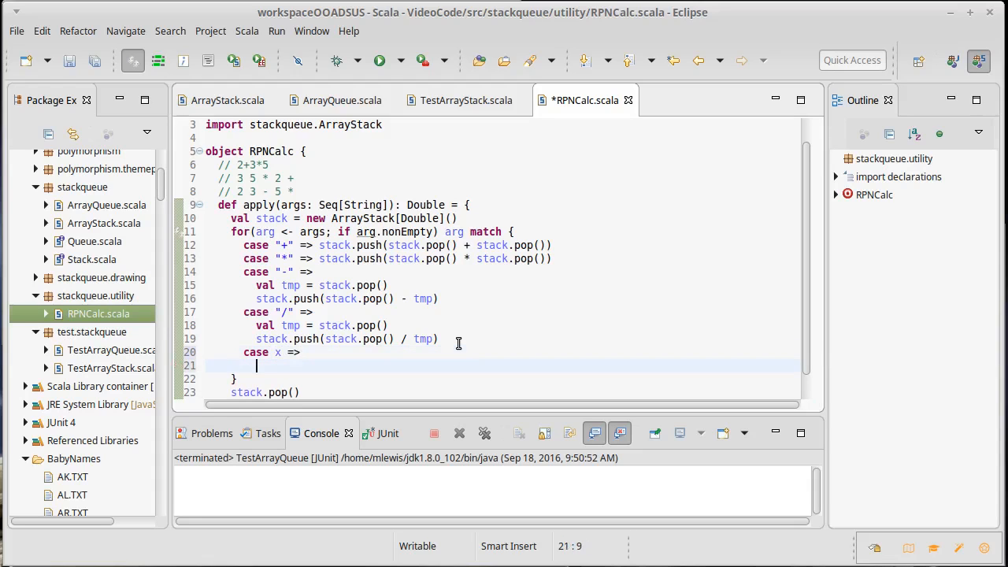
text(stack)
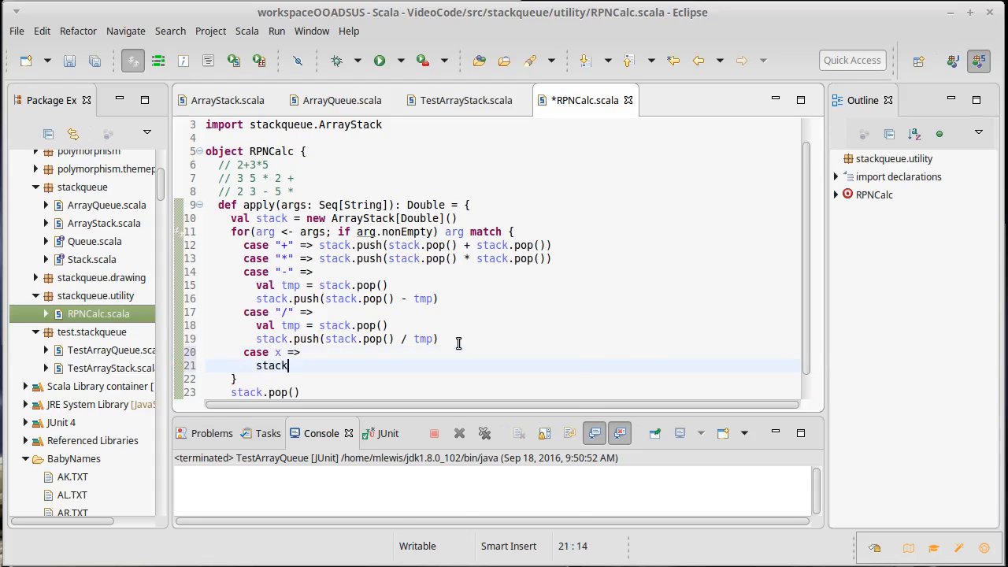
text(.psu)
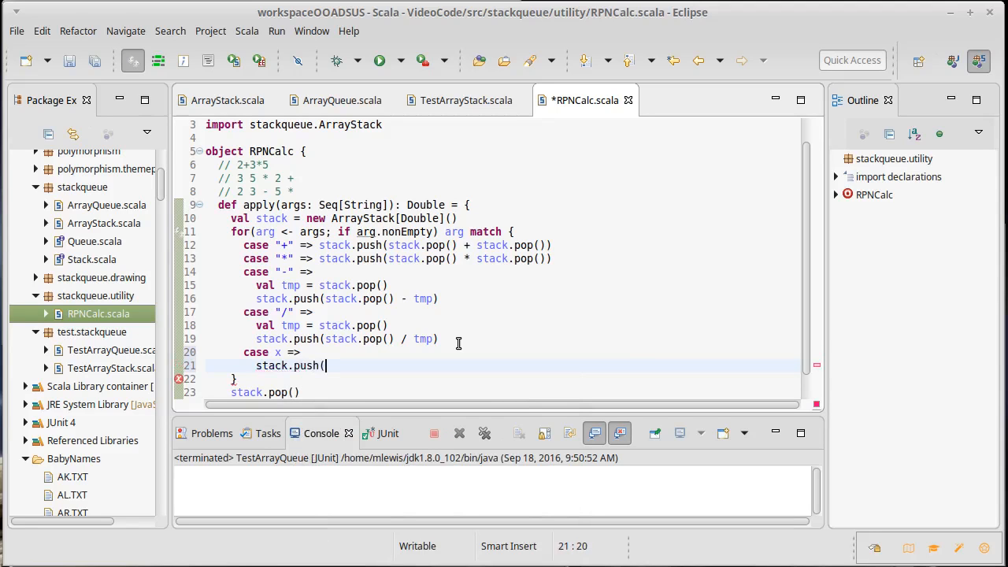
text(x.toDouble))
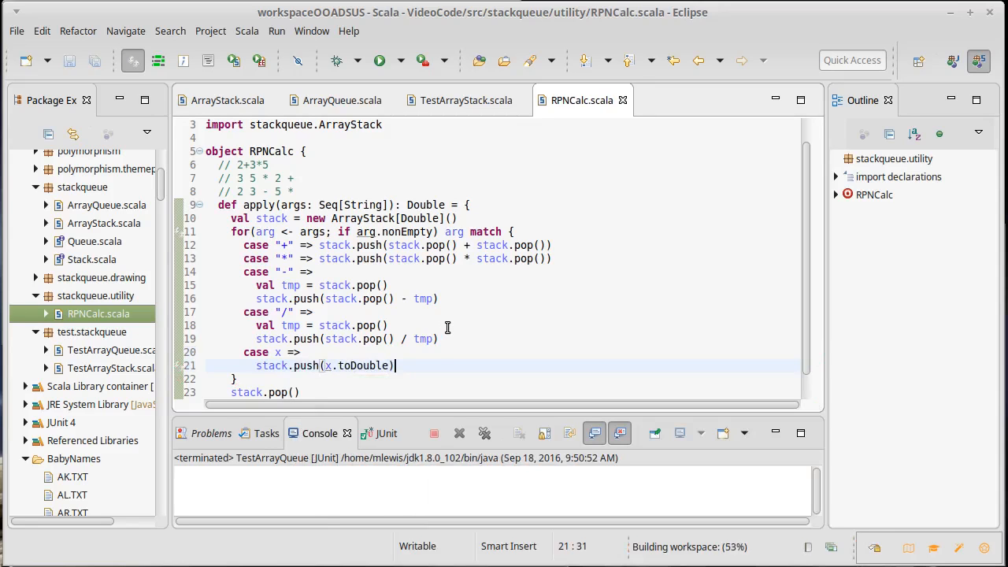
scroll(down, 3)
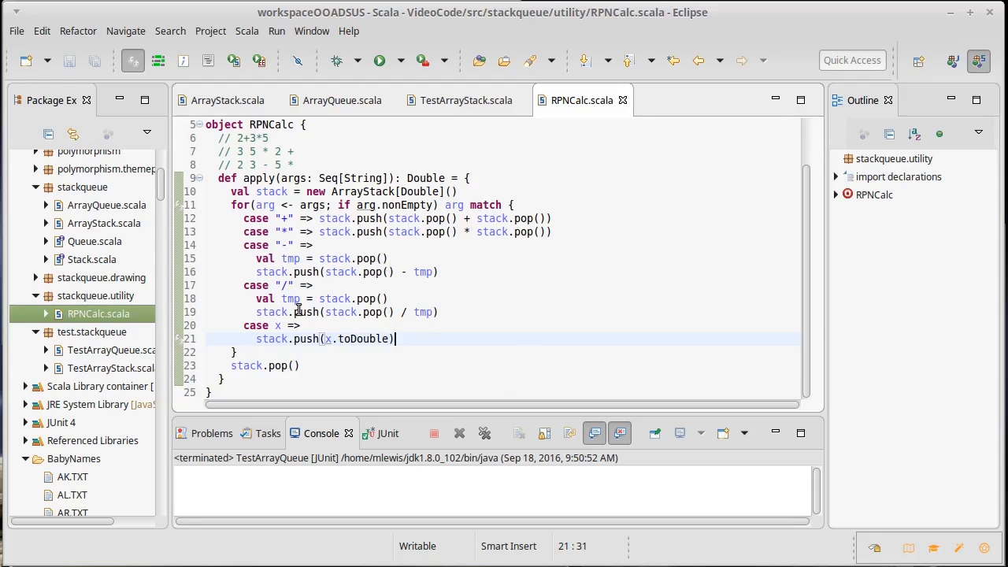
mouse_move(83, 339)
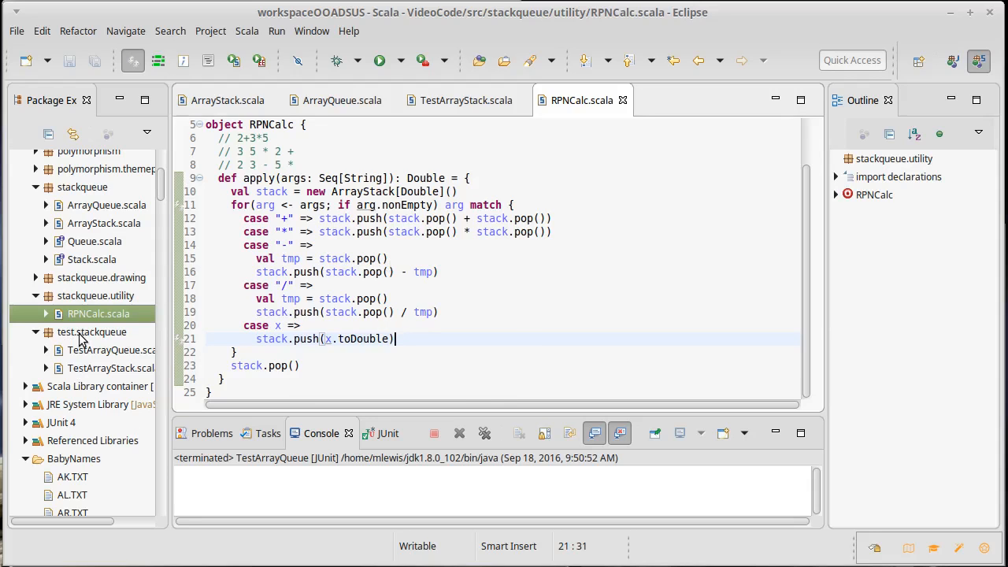
Step: Create a test.stackqueue.utility package under test.stackqueue
right_click(90, 332)
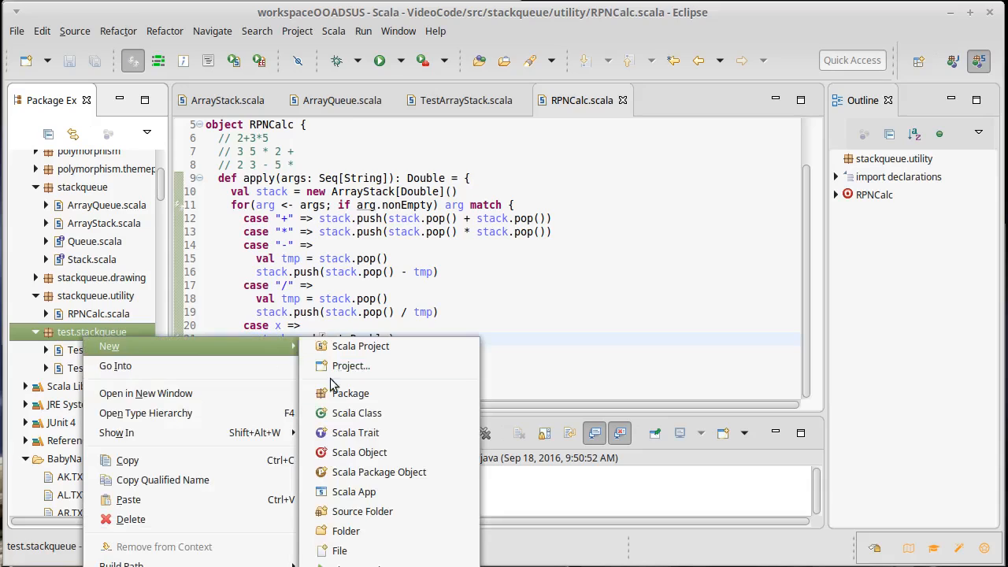
click(352, 393)
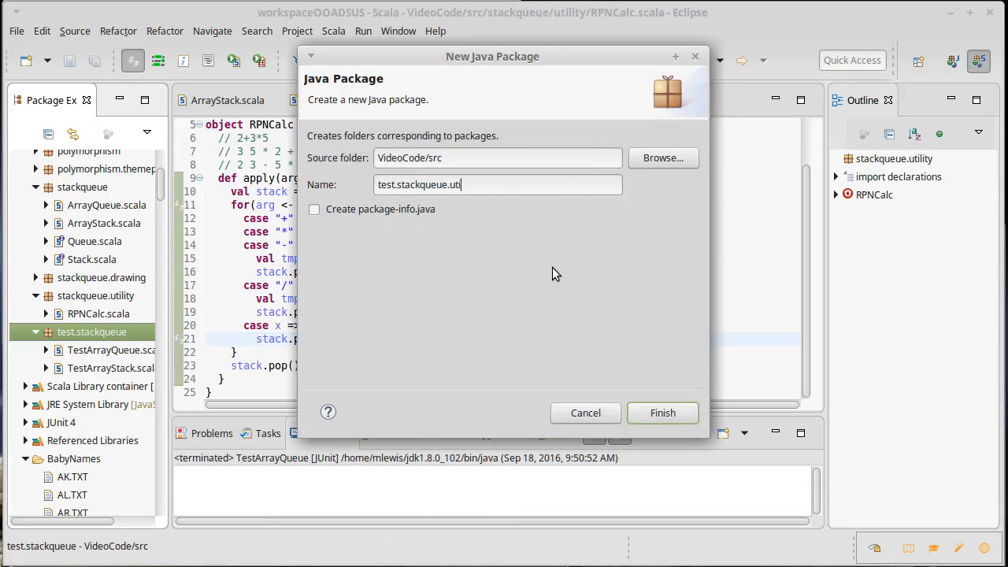
click(662, 413)
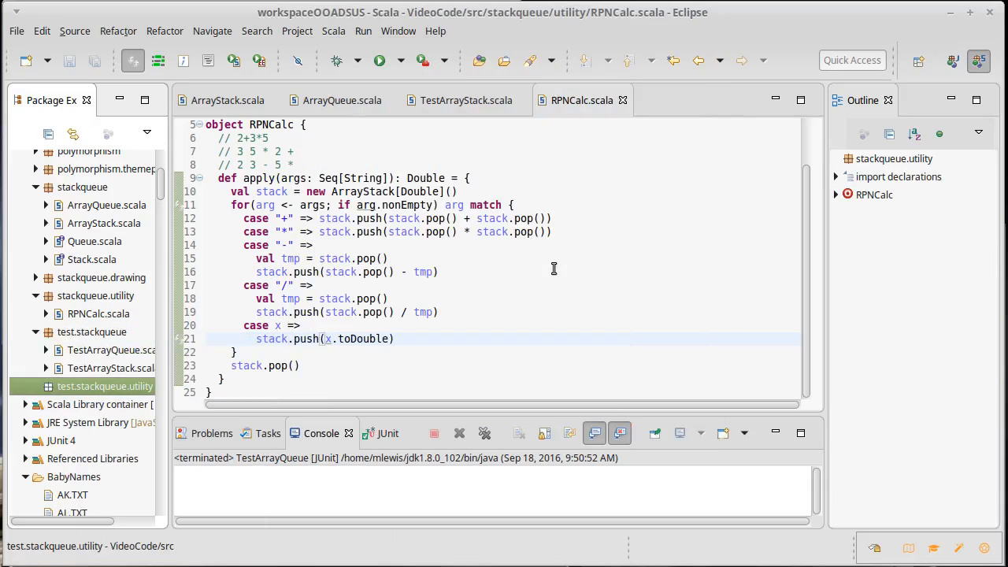
Step: Add a new Scala class named TestRPNCalc to the test.stackqueue.utility package
right_click(105, 386)
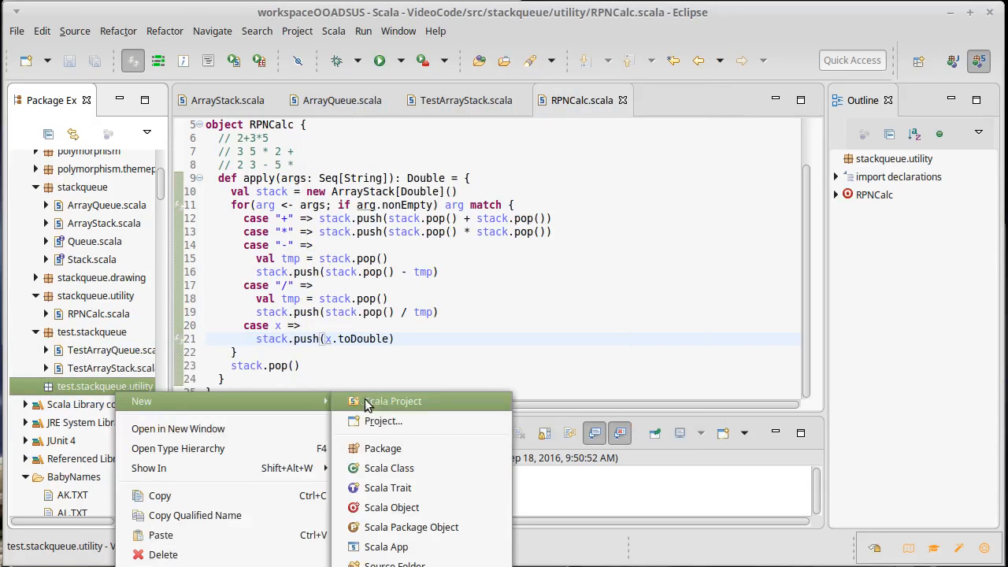
click(389, 468)
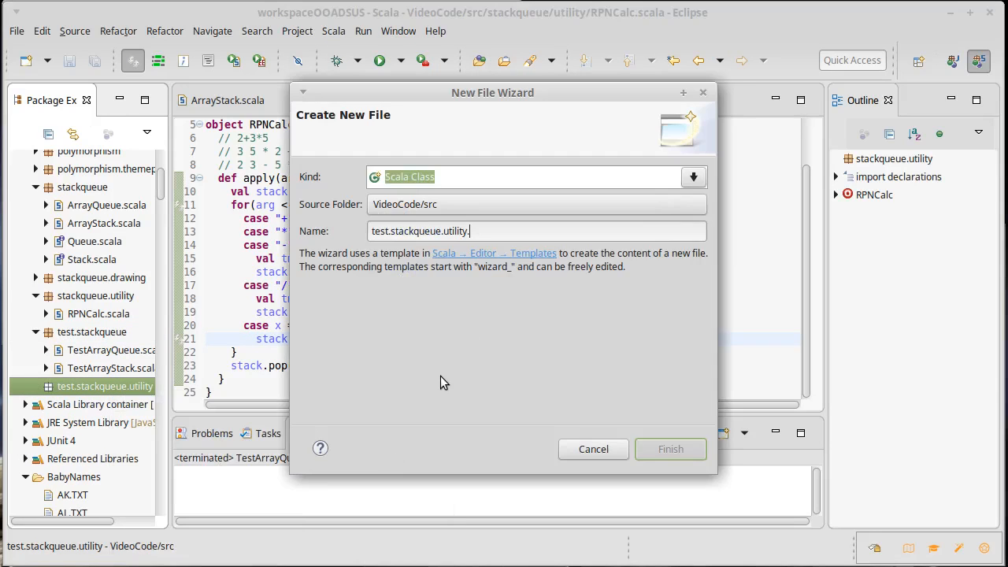
text(Test)
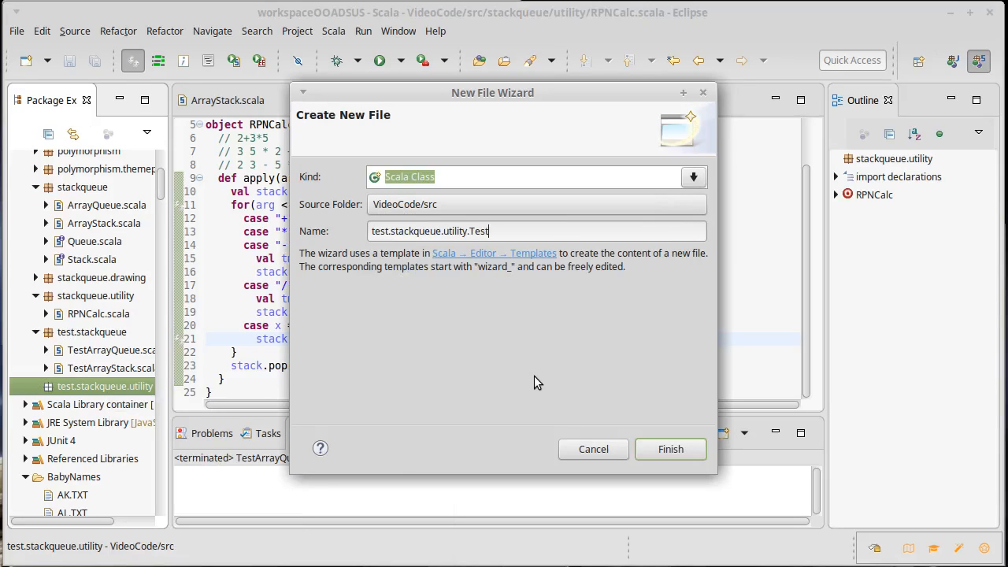
text(RPNCalc)
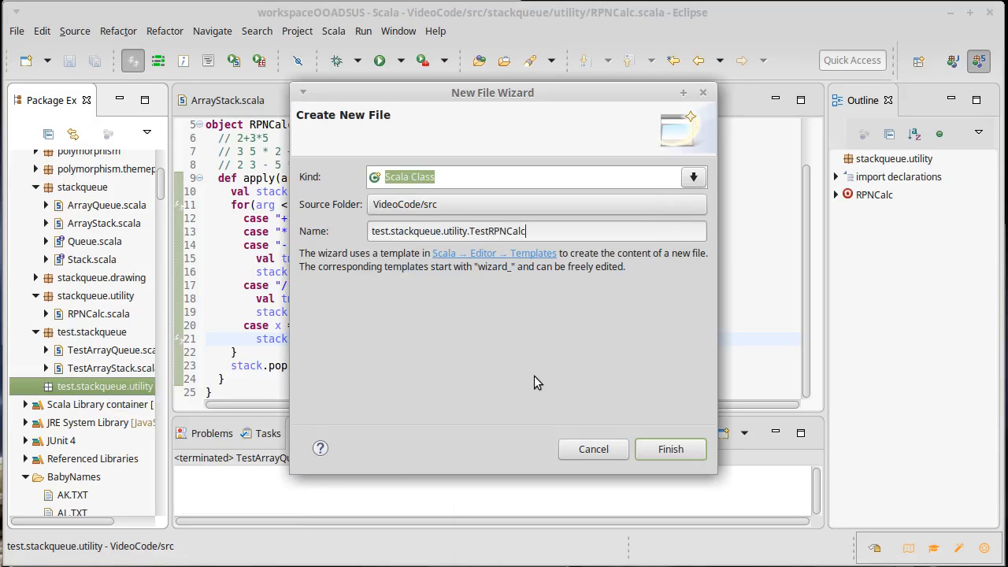
click(670, 448)
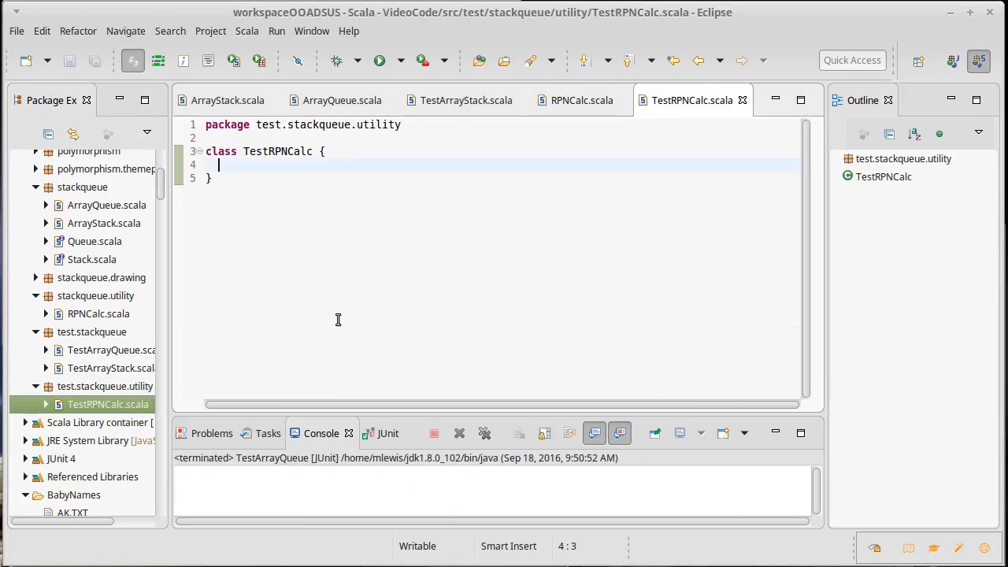
mouse_move(176, 295)
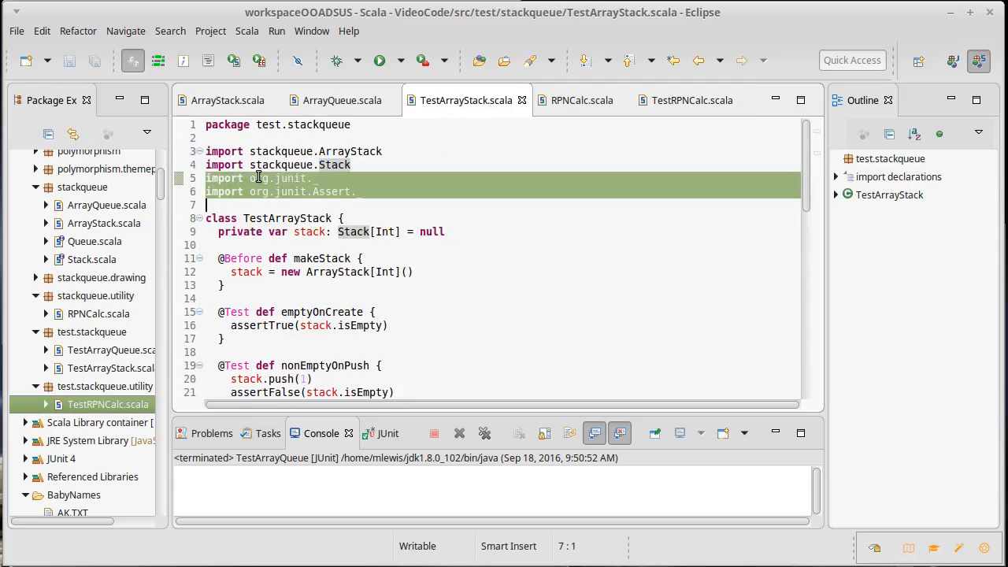
Step: Return to TestRPNCalc.scala to paste the org.junit._ and org.junit.Assert._ imports
click(687, 100)
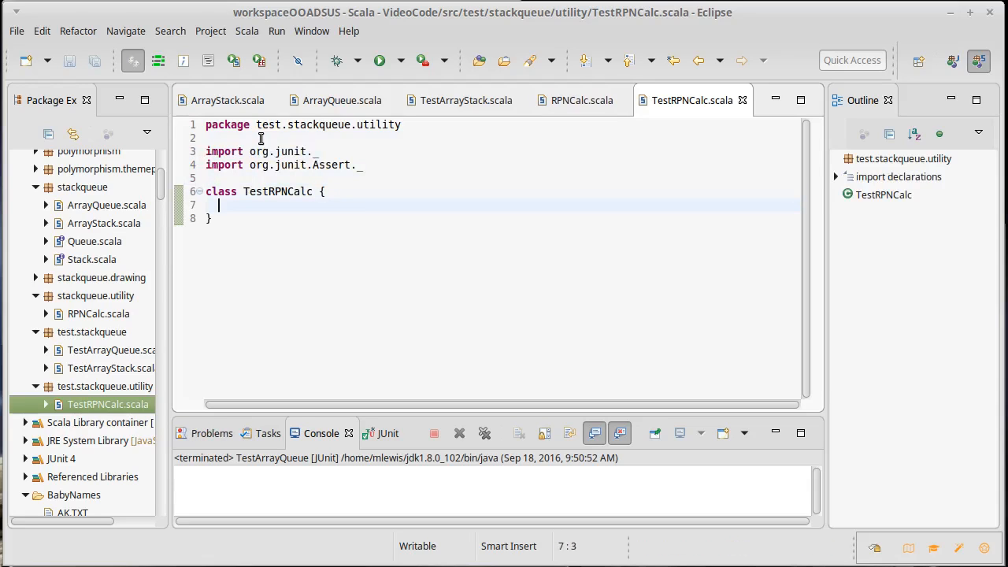
text(var c)
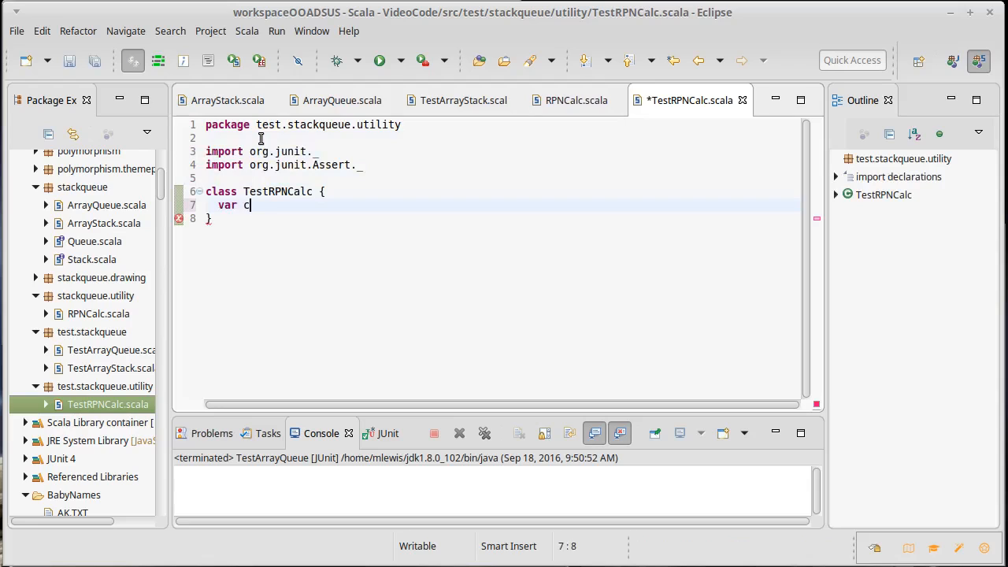
text(alc =)
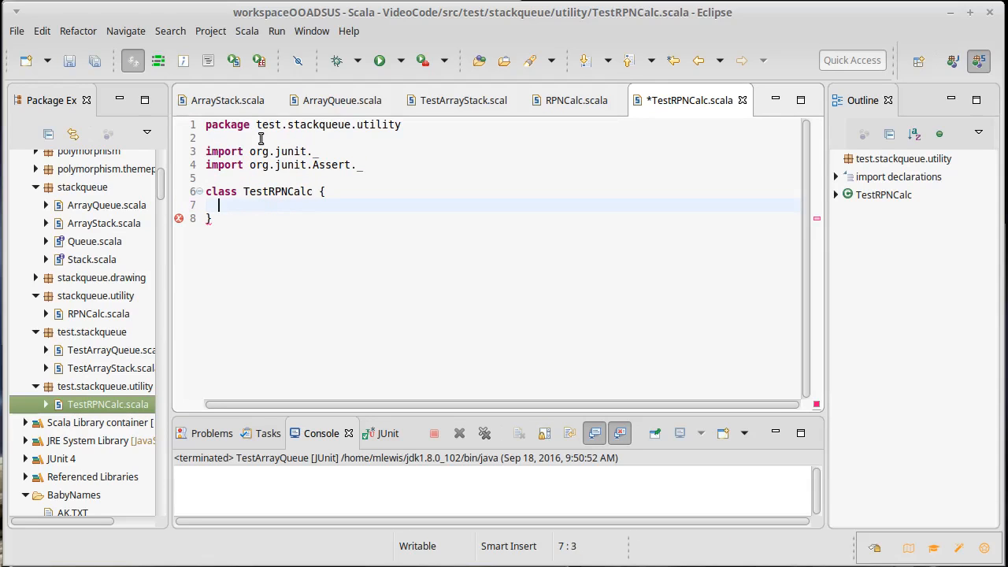
text(@)
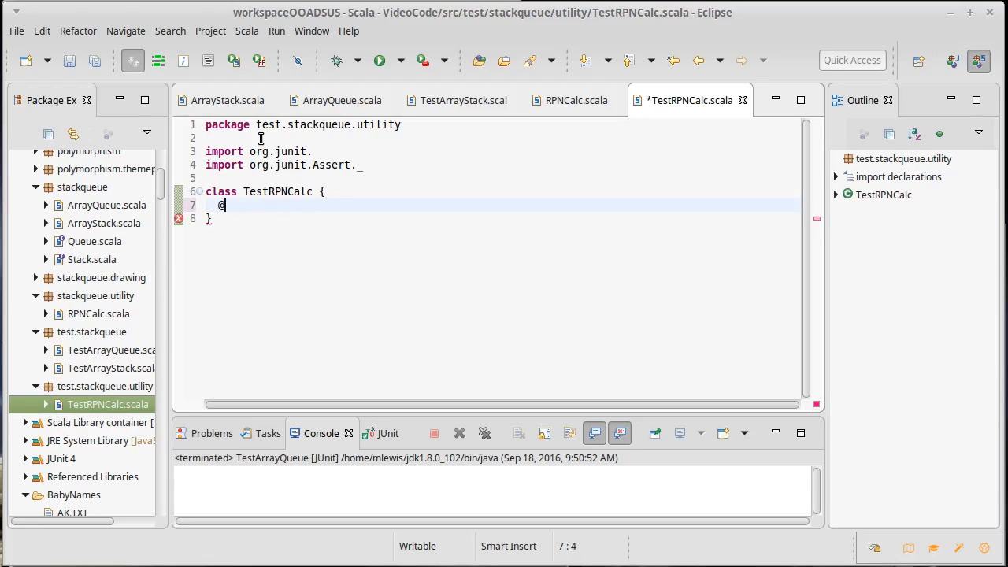
text(Test)
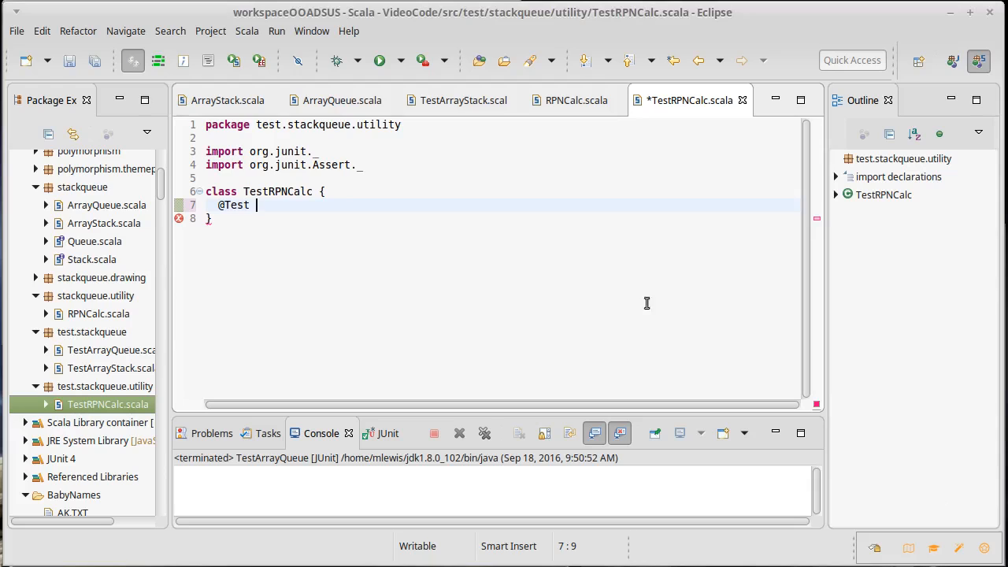
text(def)
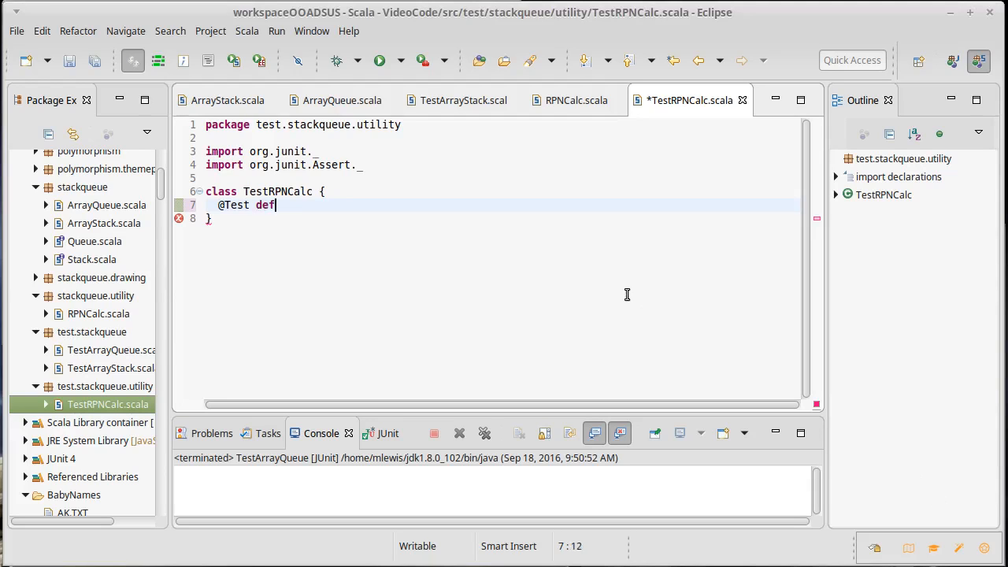
text(basicOps {)
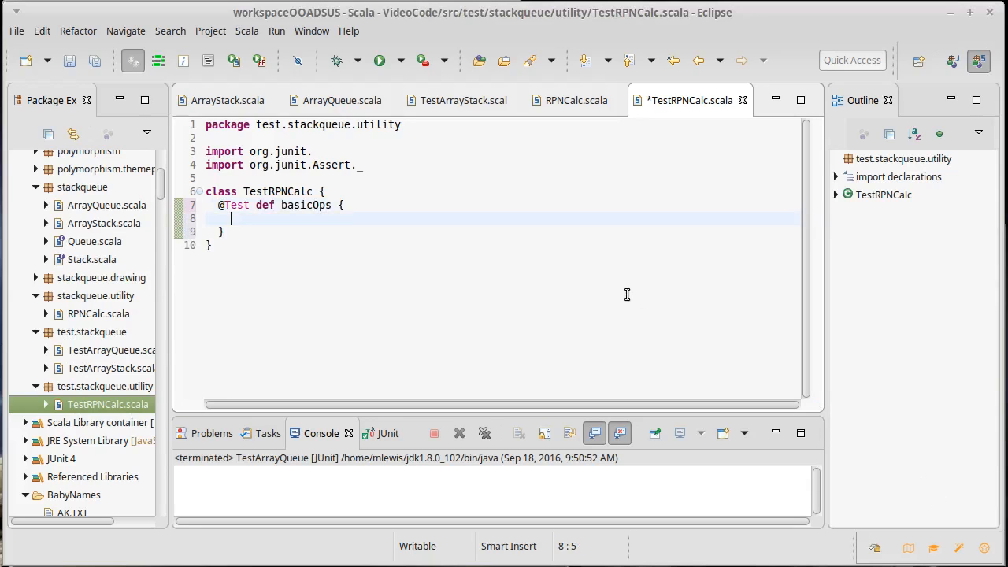
Step: Write an assertEquals skeleton calling RPNCalc with a 0.0 tolerance
text(asser)
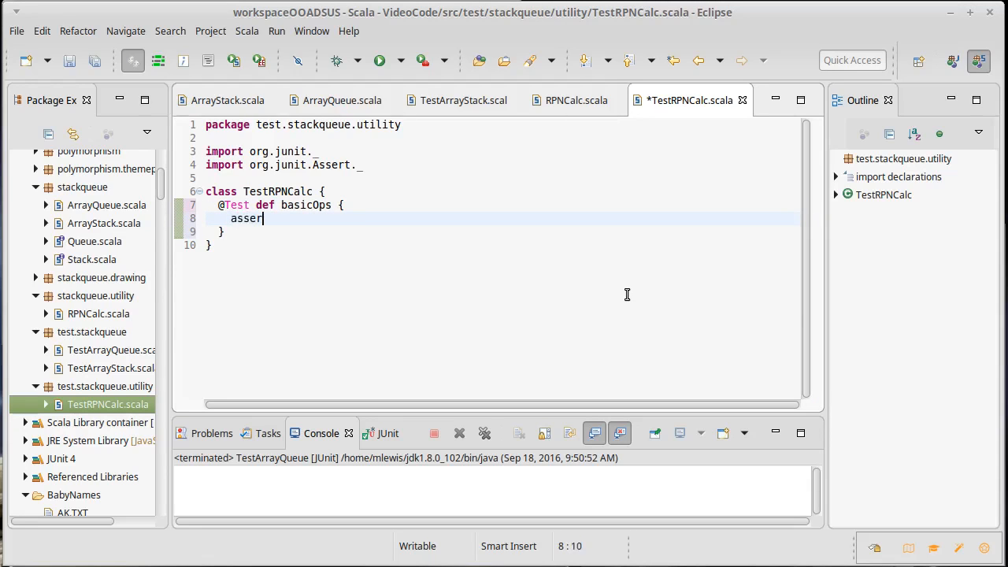
text(tEquals)
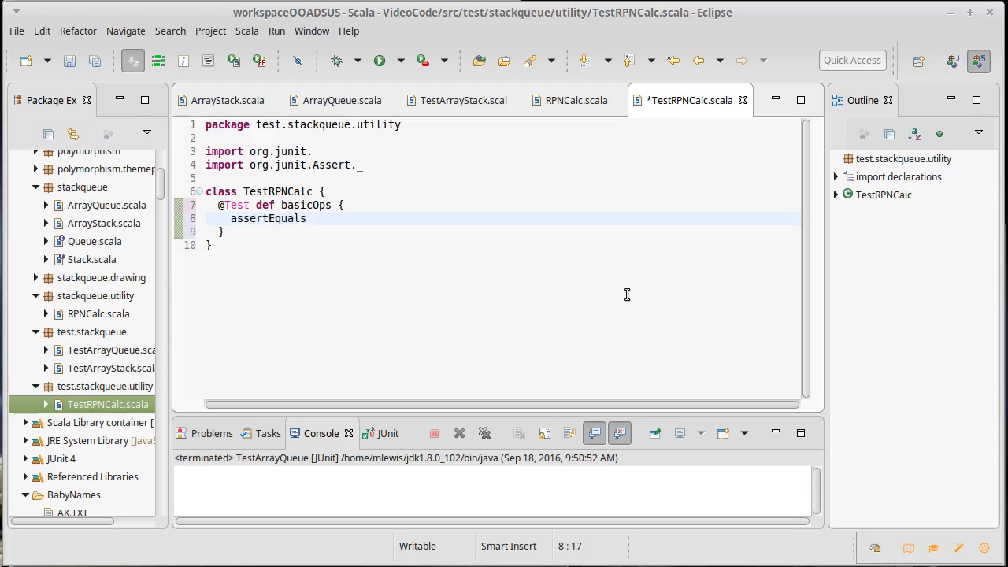
text(()
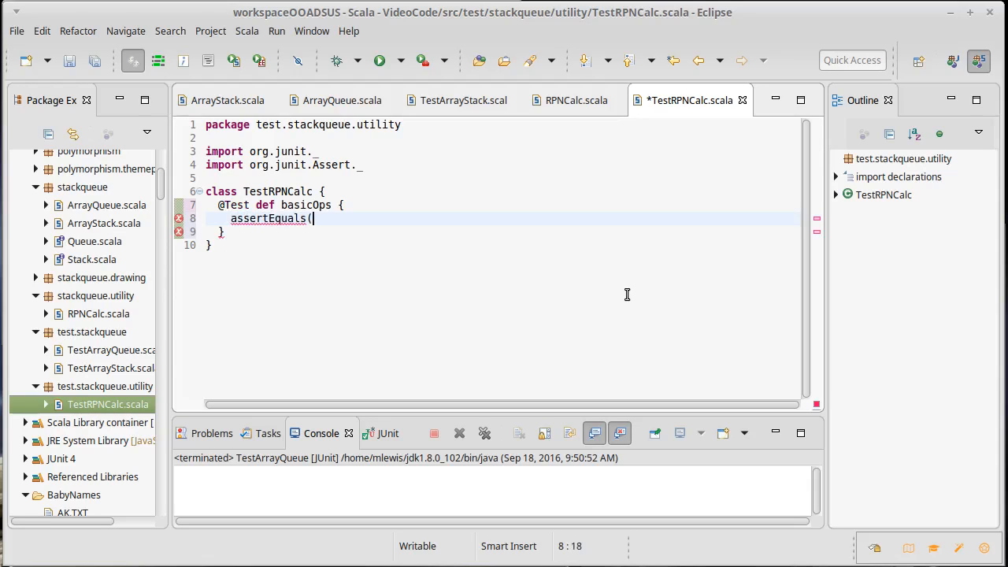
text(,)
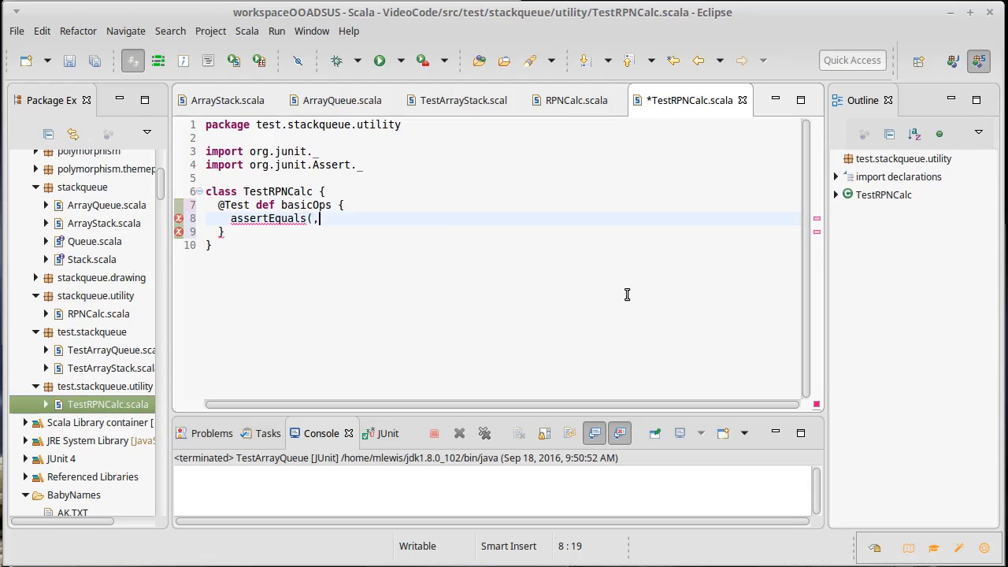
text(RPNC)
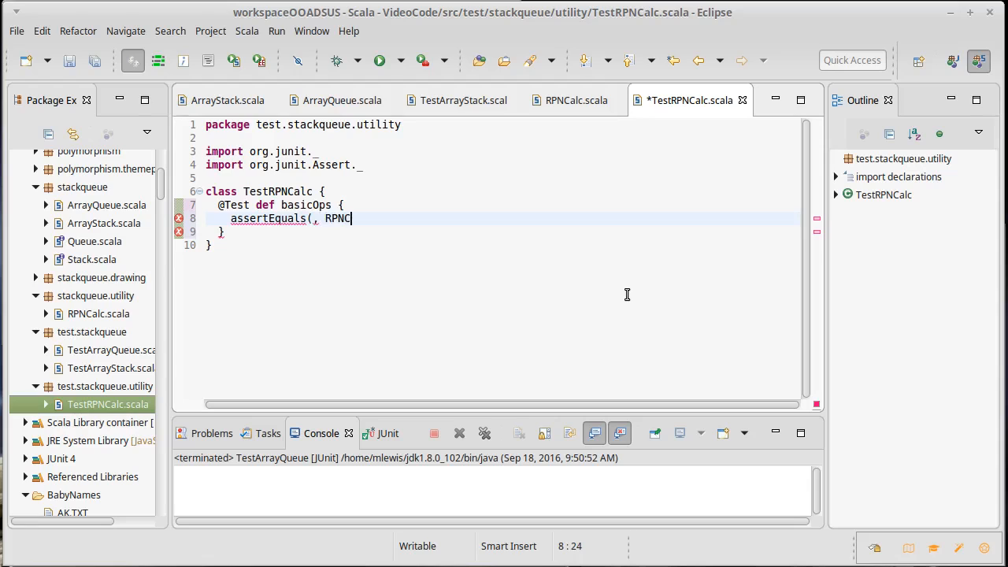
text(())
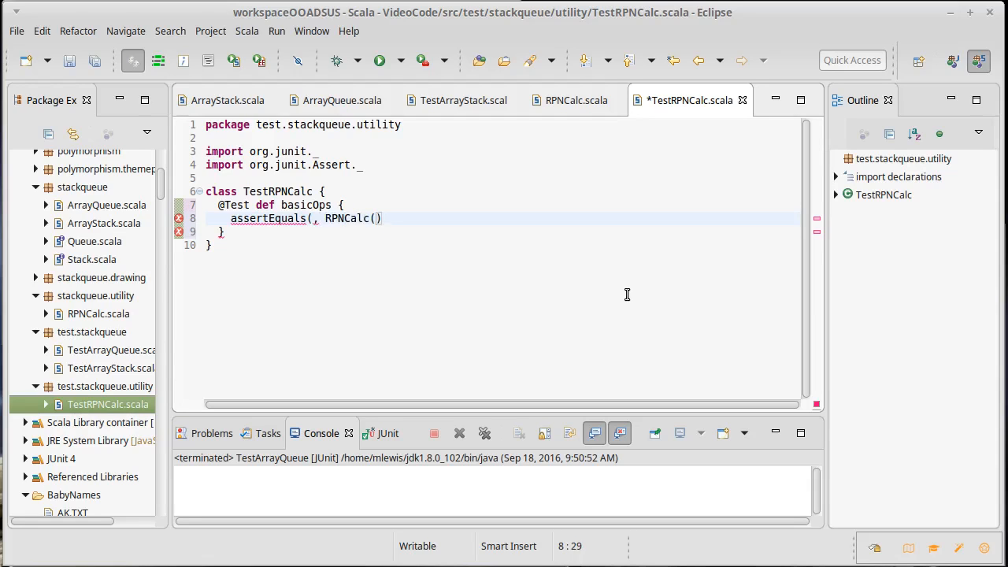
text(,)
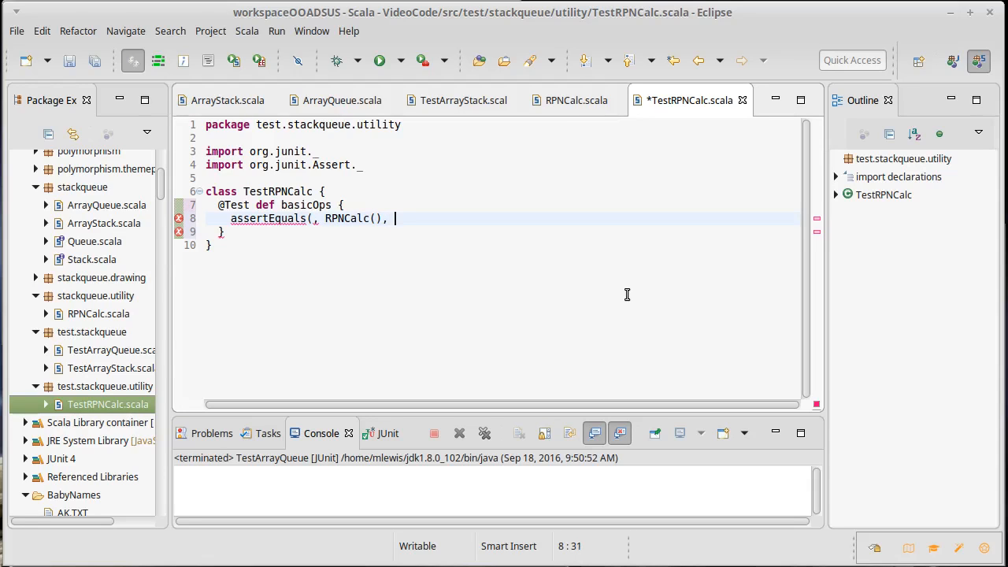
text())
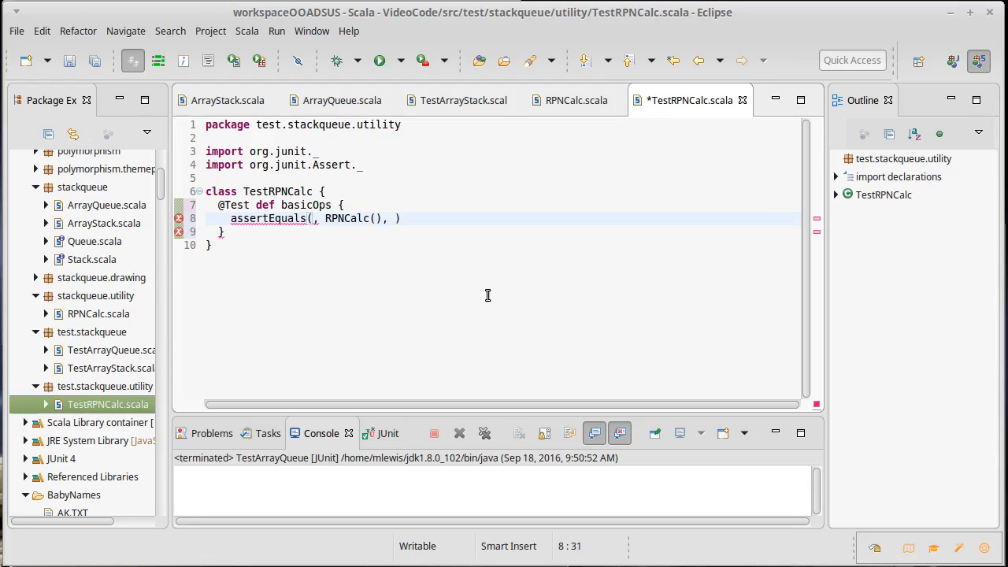
text(0.0)
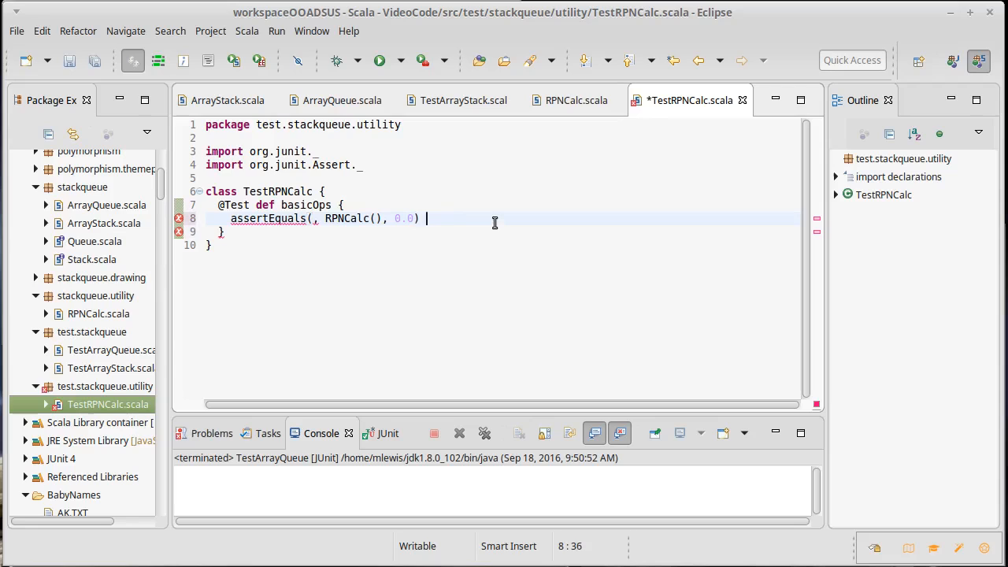
Step: Fill in the "2 3 +".split(" ") argument and expected value 5
text(// 1.0-0.)
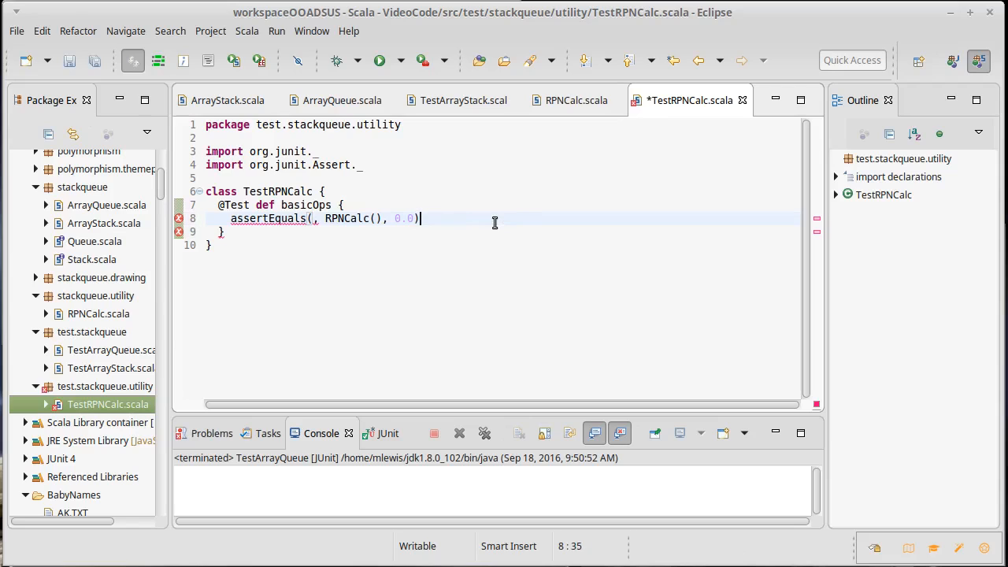
mouse_move(393, 236)
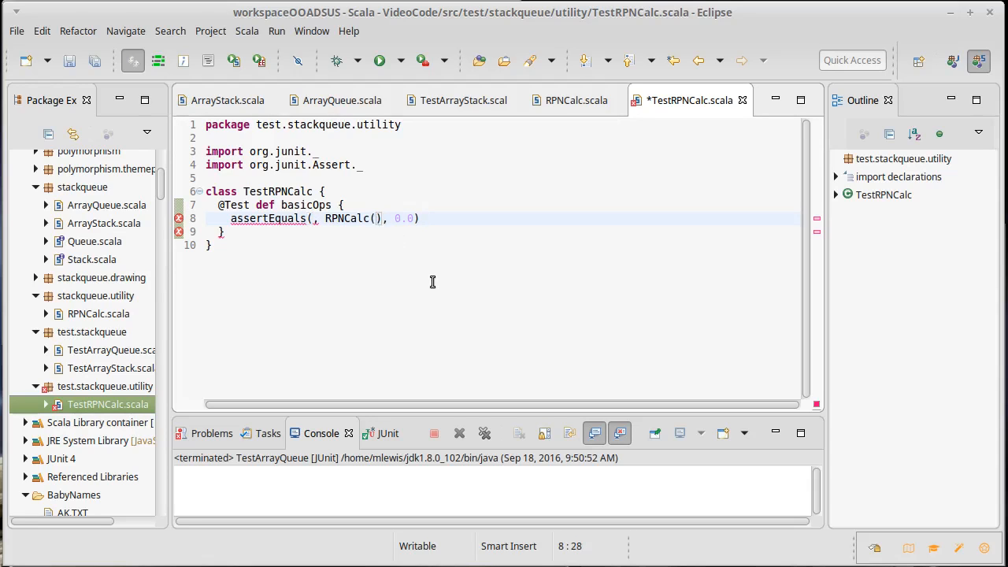
text(")
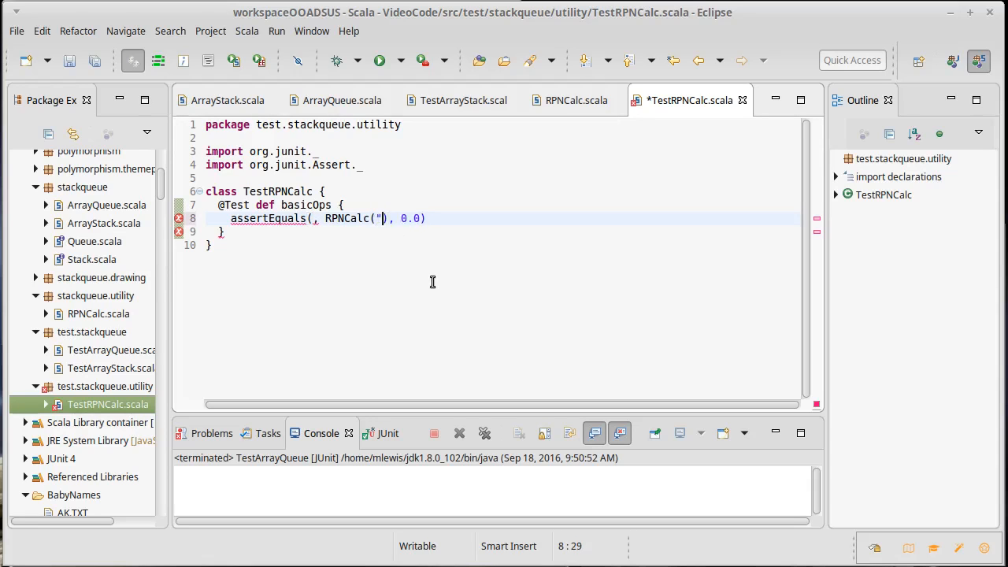
text(")
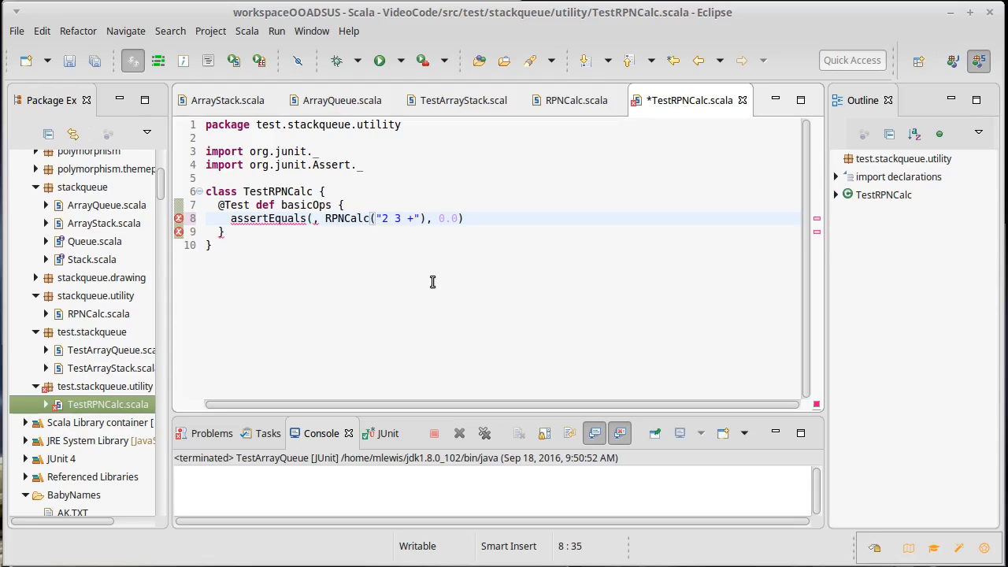
text(.split())
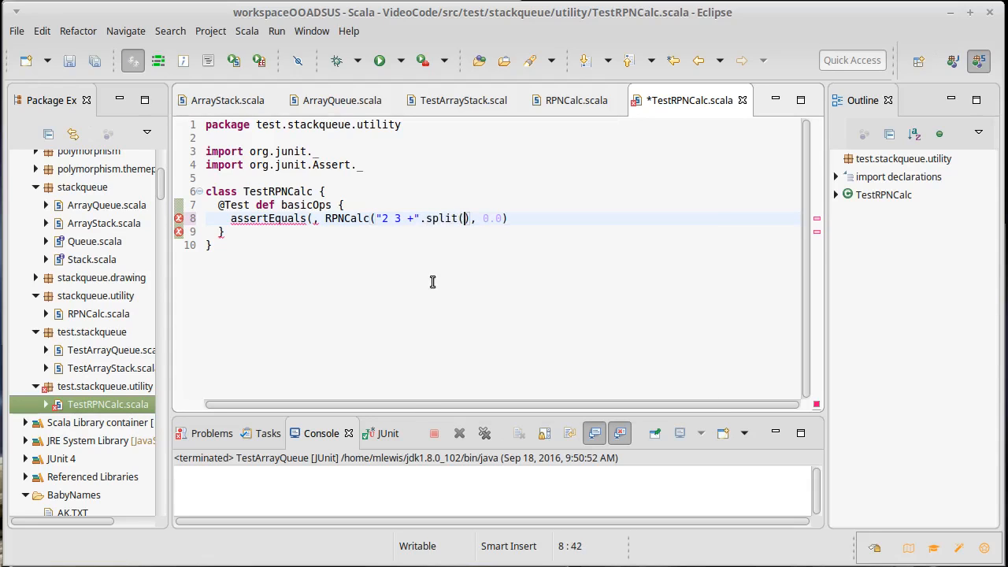
text(" ")
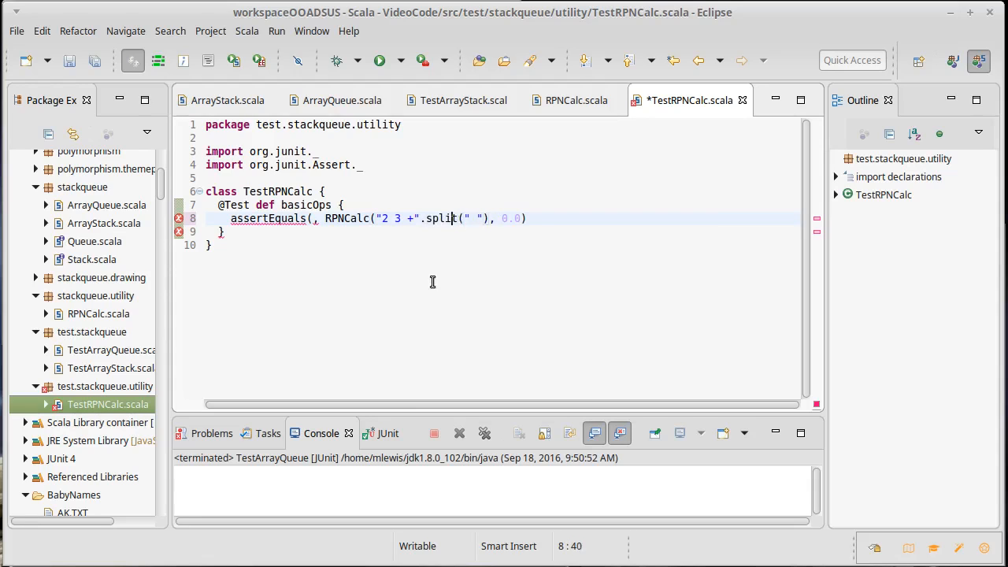
text(5)
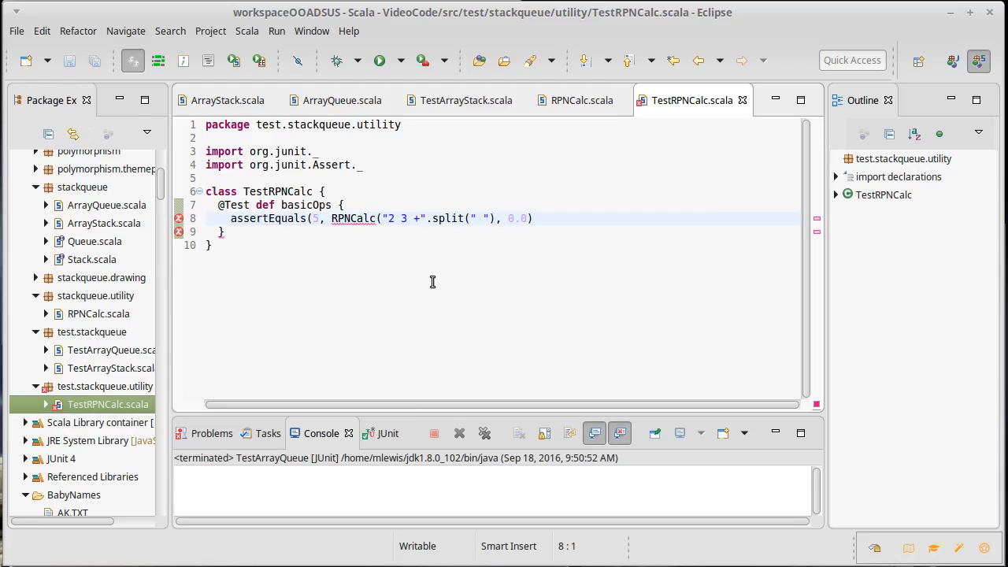
Step: Import stackqueue.utility.RPNCalc, save the corrected test, and view the JUnit results
text(import stackqueue.utility.RPNCalc)
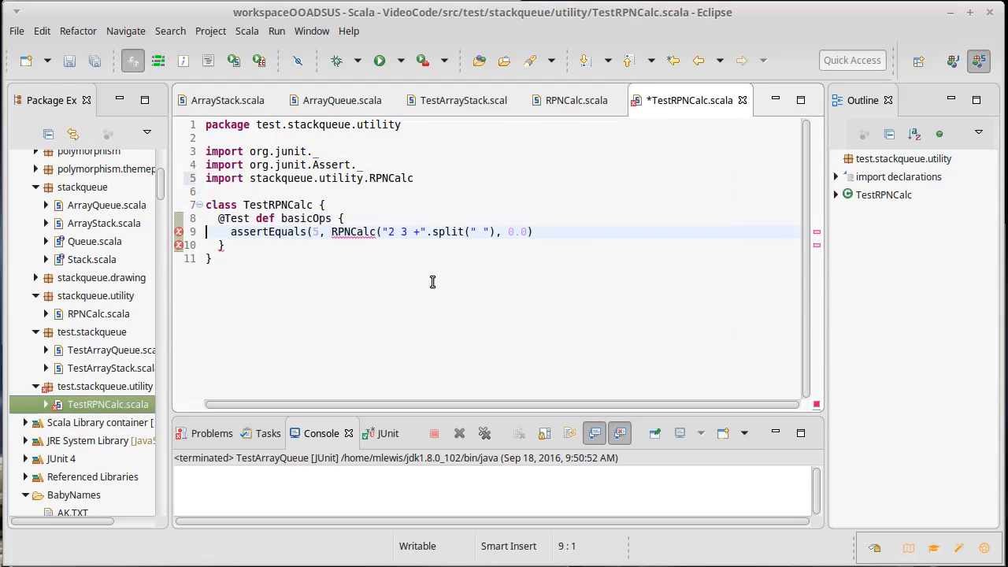
key(ctrl+s)
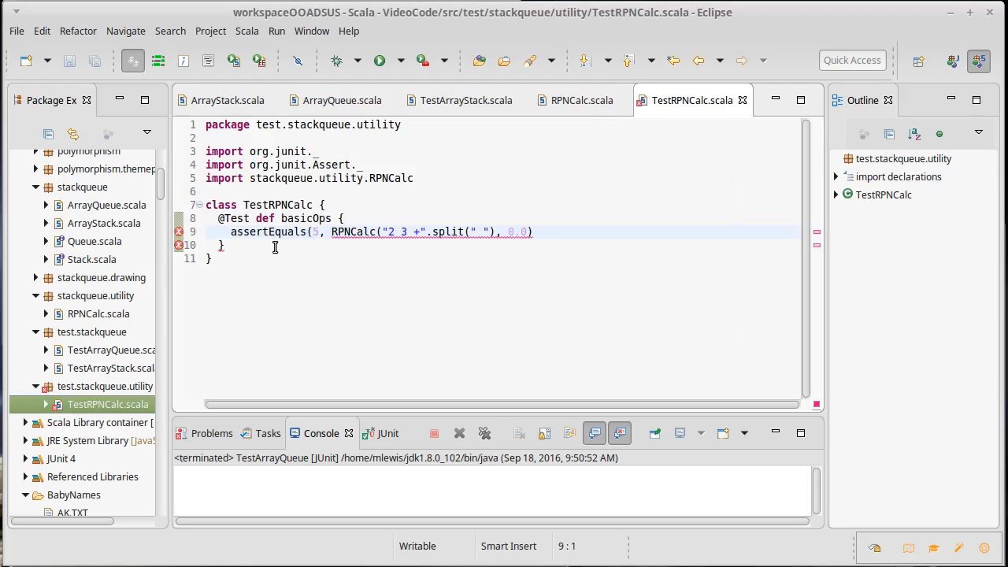
mouse_move(178, 232)
text())
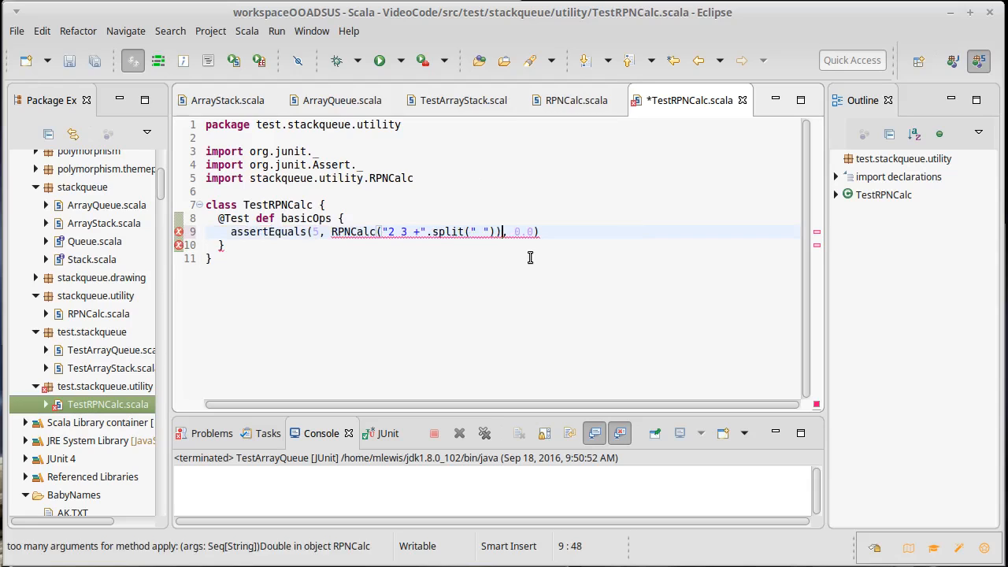
key(ctrl+s)
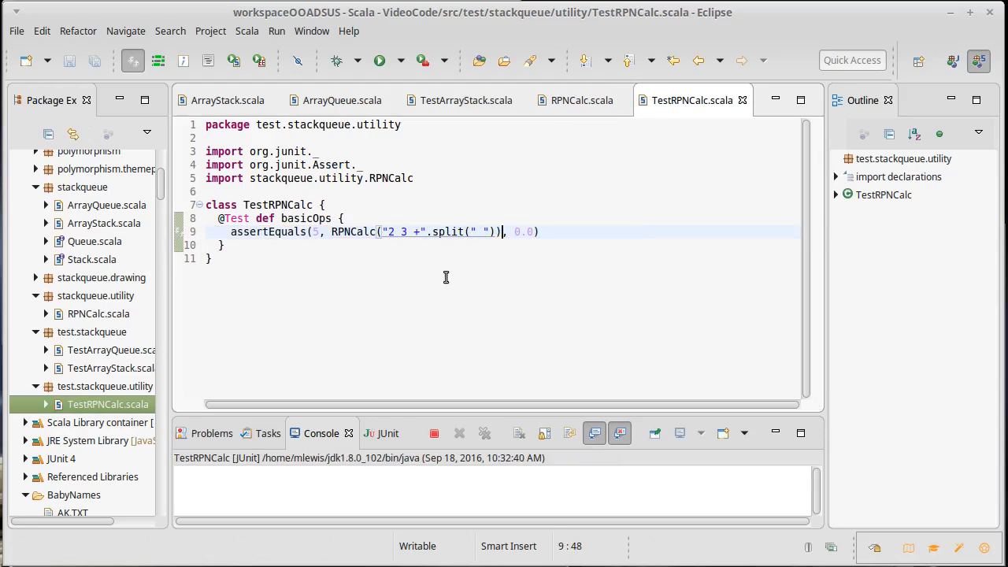
click(379, 60)
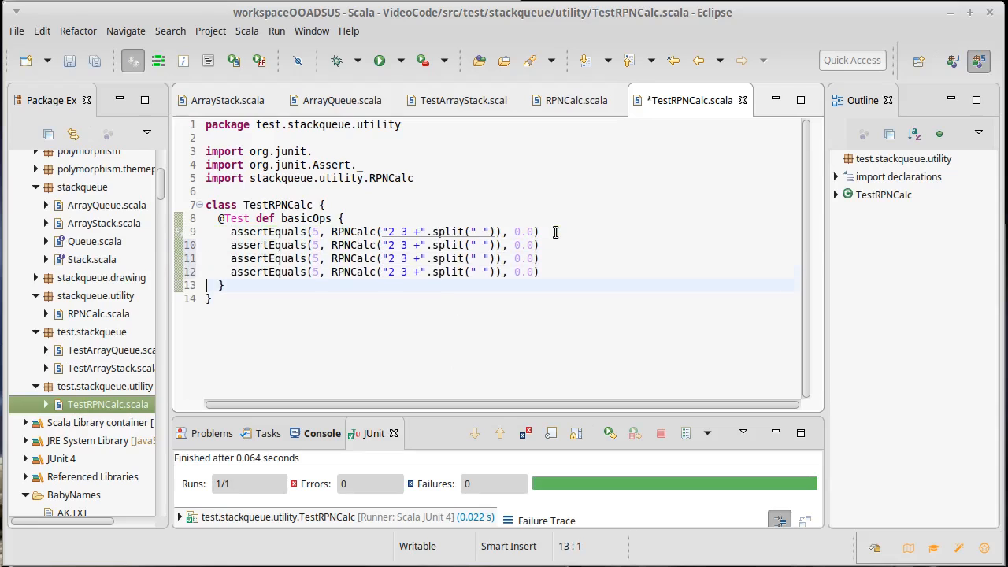
Step: Place the cursor in the duplicated assertion lines to start editing them
click(321, 245)
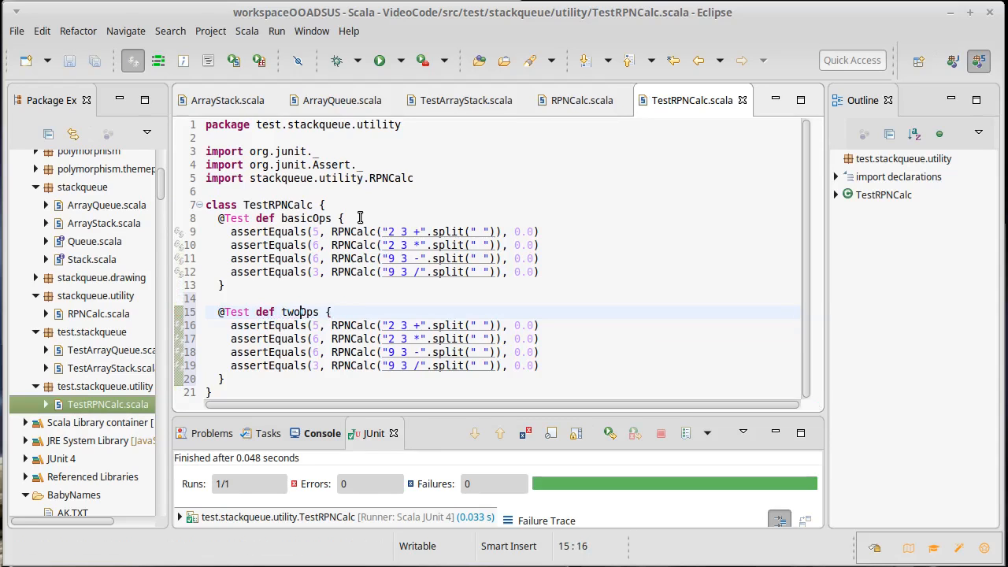
Step: Add a second operand and multiply operator to the first twoOps expression
click(412, 325)
text( 5)
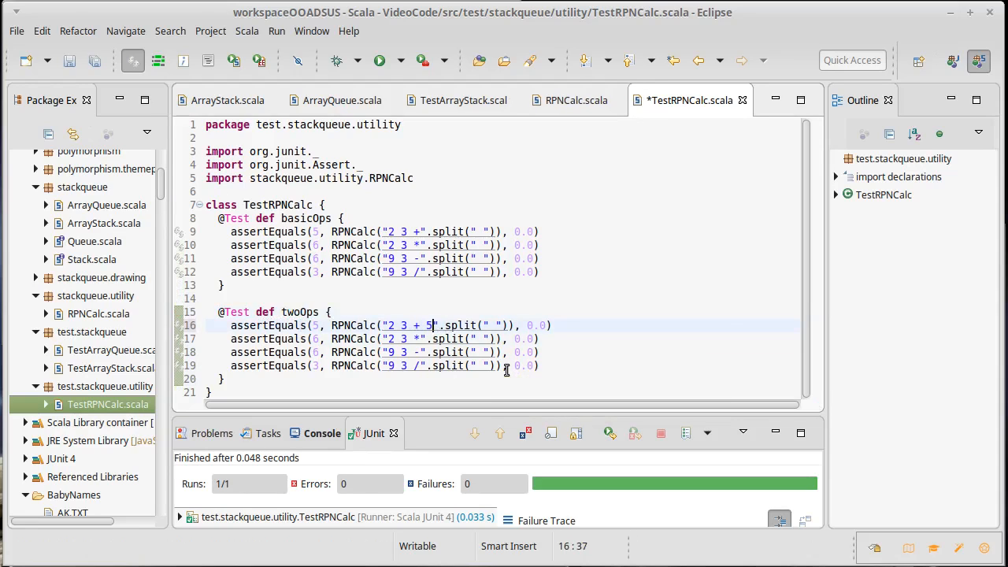
text(*)
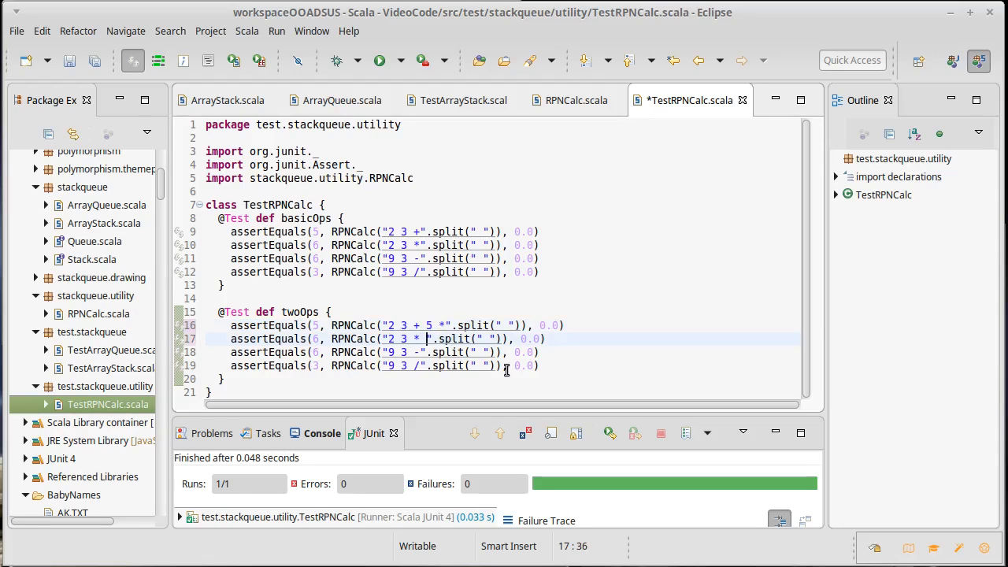
text(3 /)
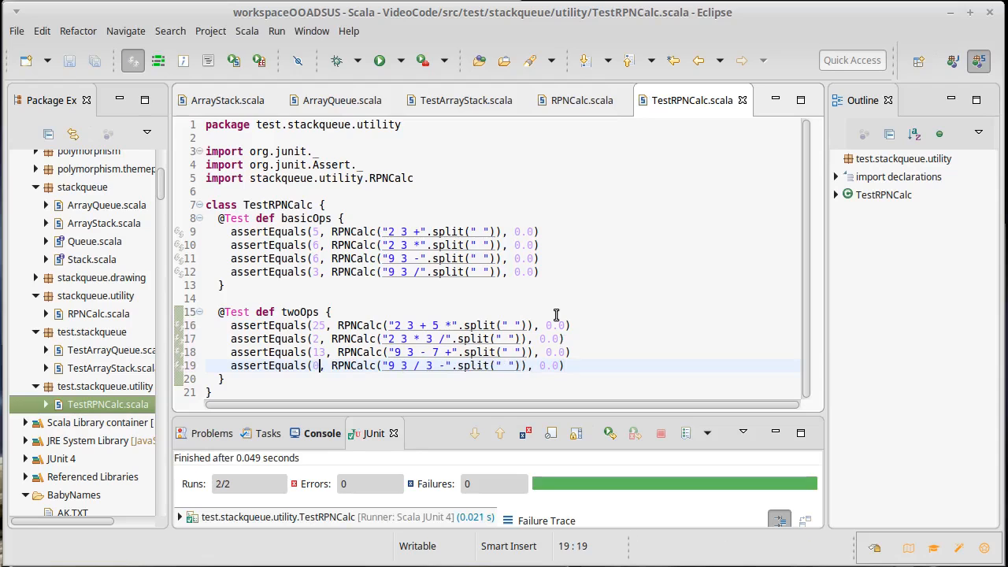
mouse_move(577, 100)
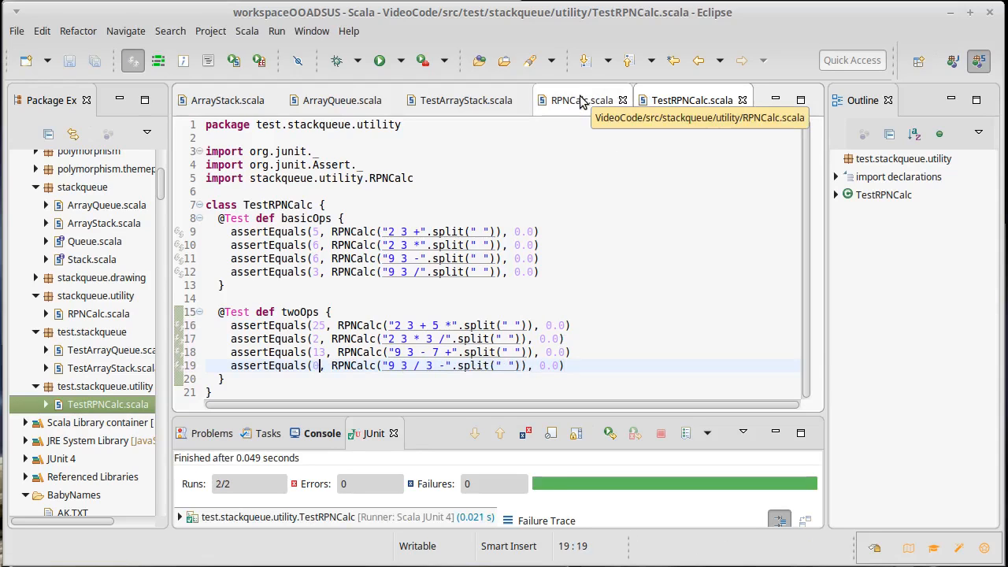
Step: Switch to the RPNCalc.scala editor tab to view its apply method
click(575, 100)
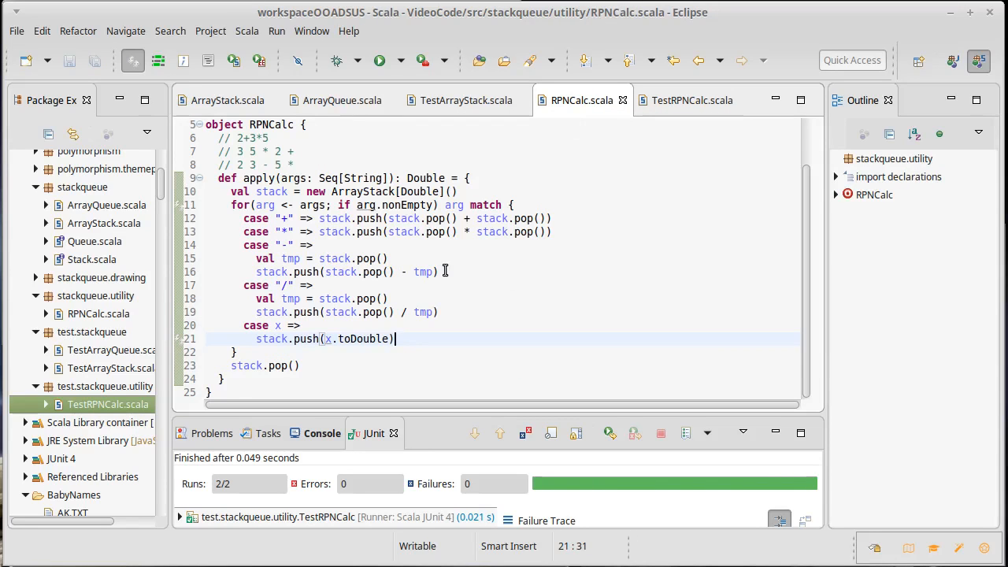
mouse_move(468, 273)
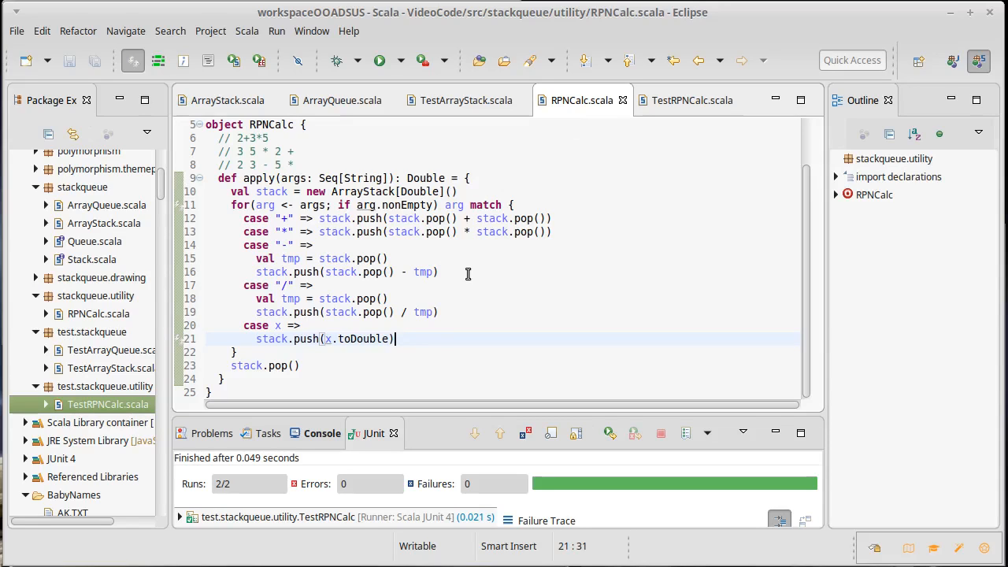